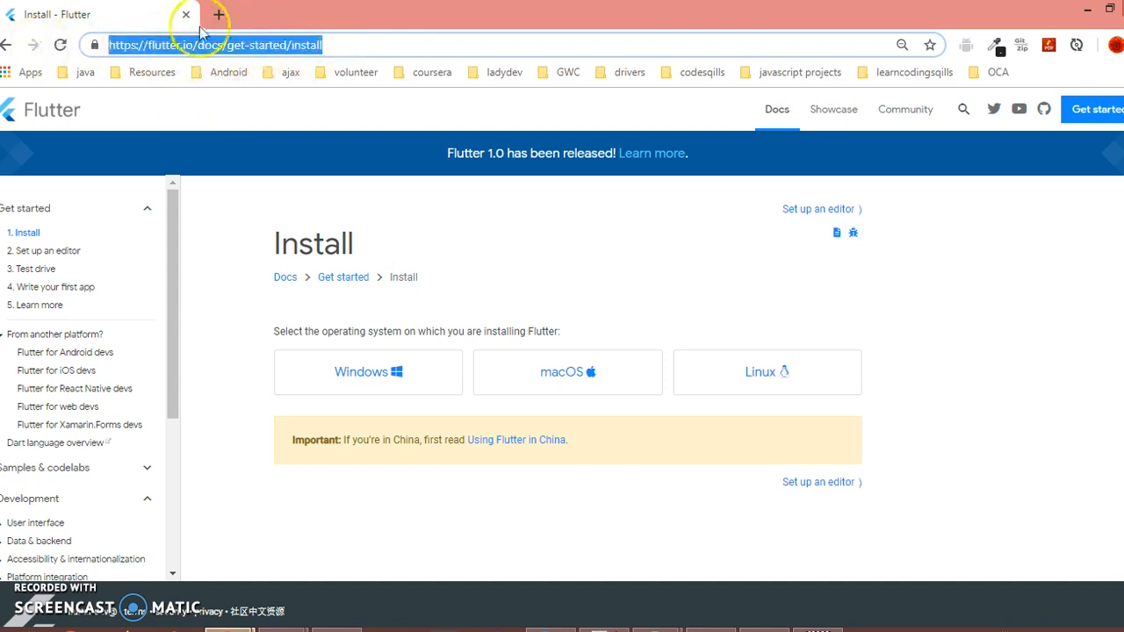
{"action": "mouse_move", "coordinate": [654, 402]}
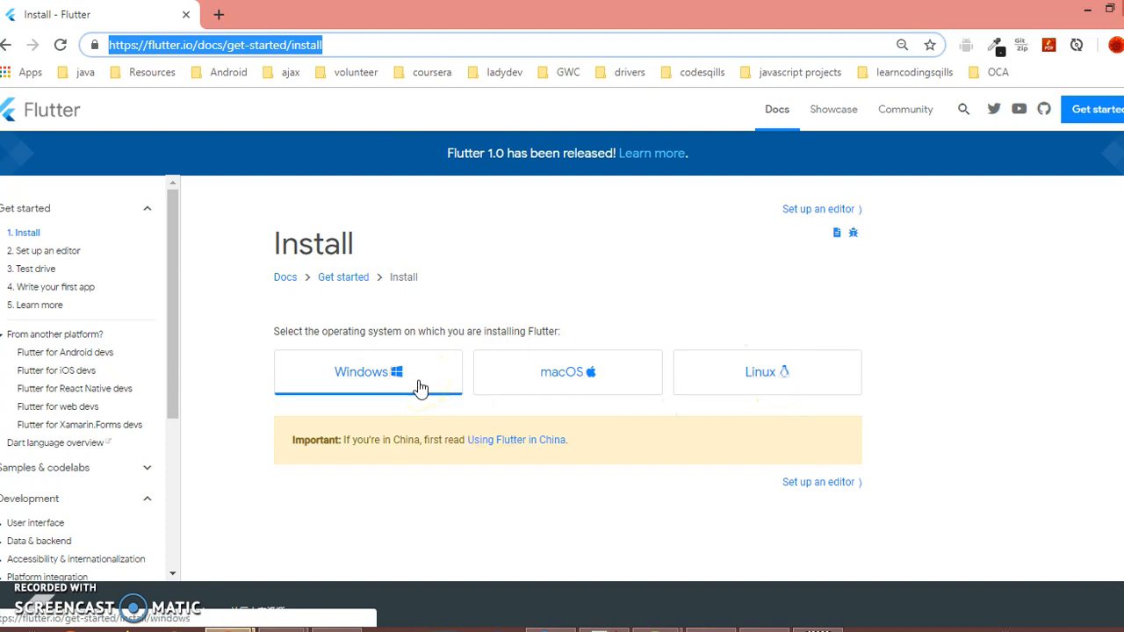
Open the Windows install guide, mark flutter_console, and scroll to 'Run flutter doctor'
{"action": "left_click", "coordinate": [367, 372]}
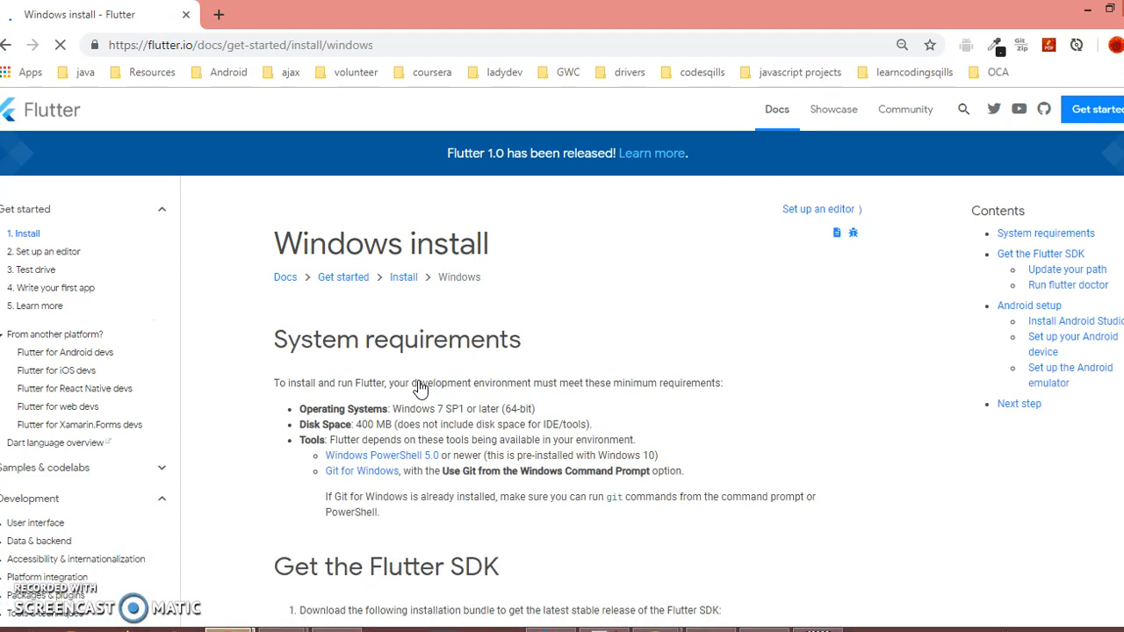
{"action": "scroll", "scroll_direction": "down", "scroll_amount": 3}
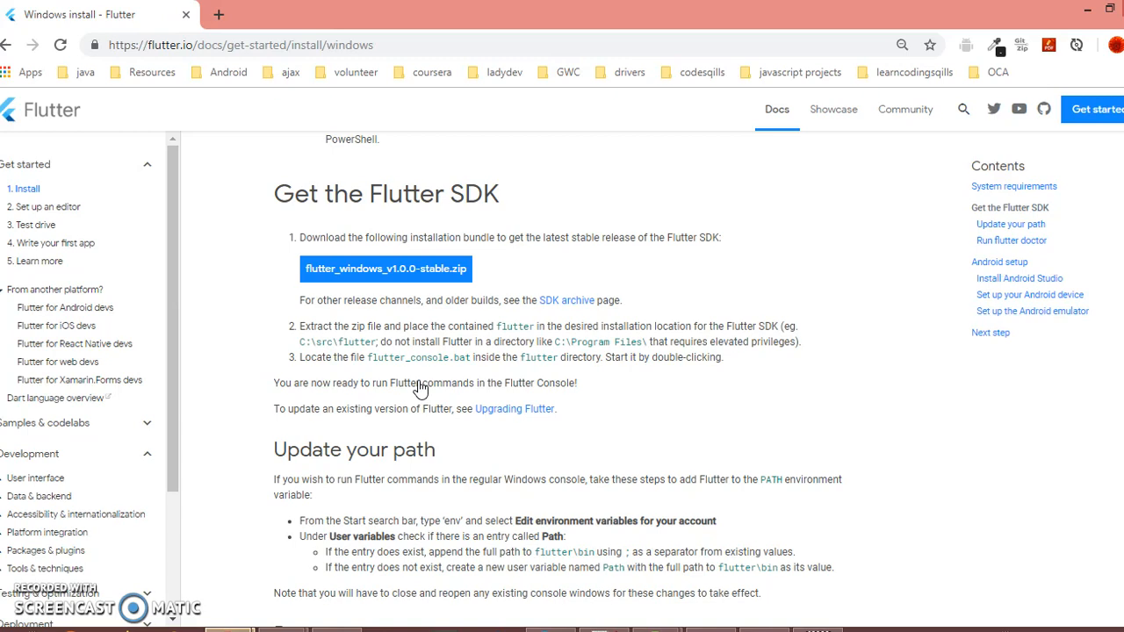
{"action": "double_click", "coordinate": [407, 357]}
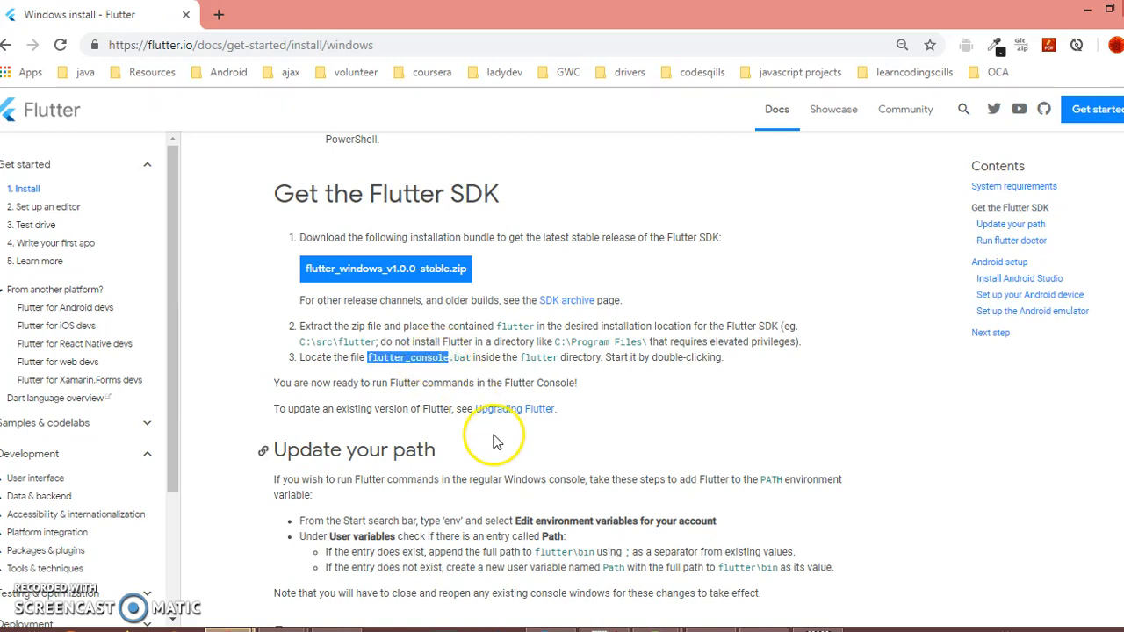
{"action": "scroll", "scroll_direction": "down", "scroll_amount": 3}
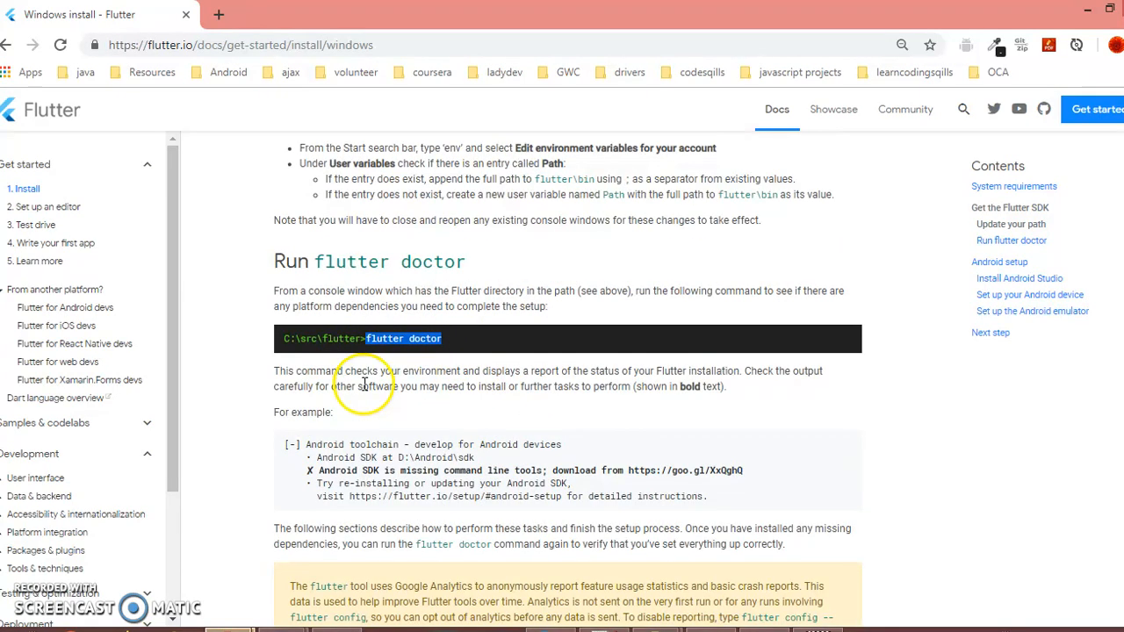
{"action": "scroll", "scroll_direction": "down", "scroll_amount": 3}
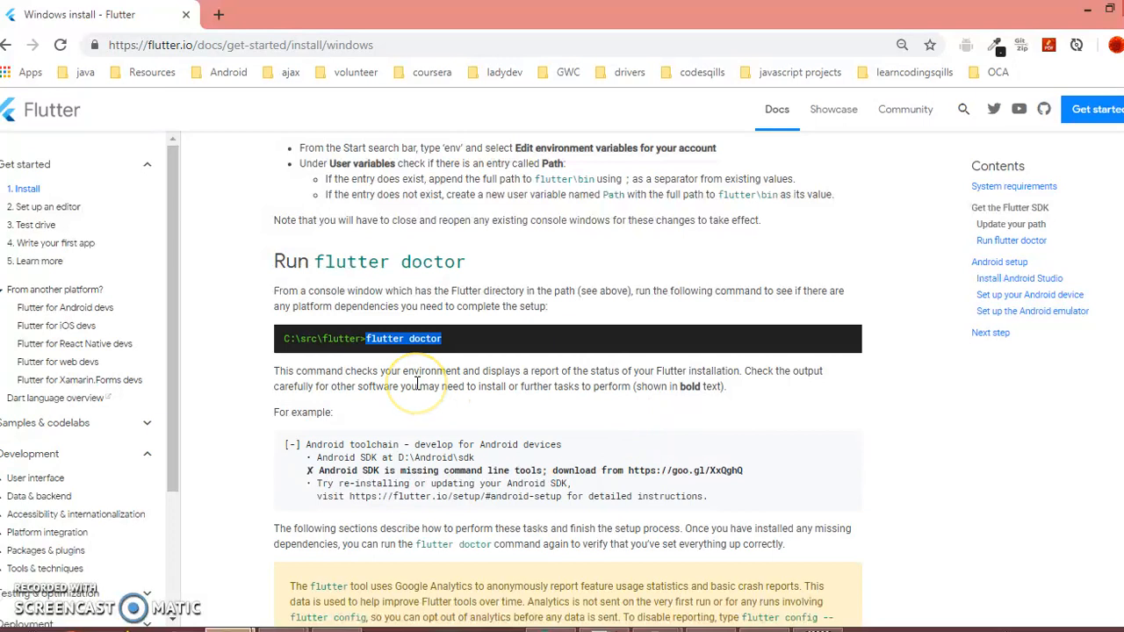
{"action": "mouse_move", "coordinate": [554, 390]}
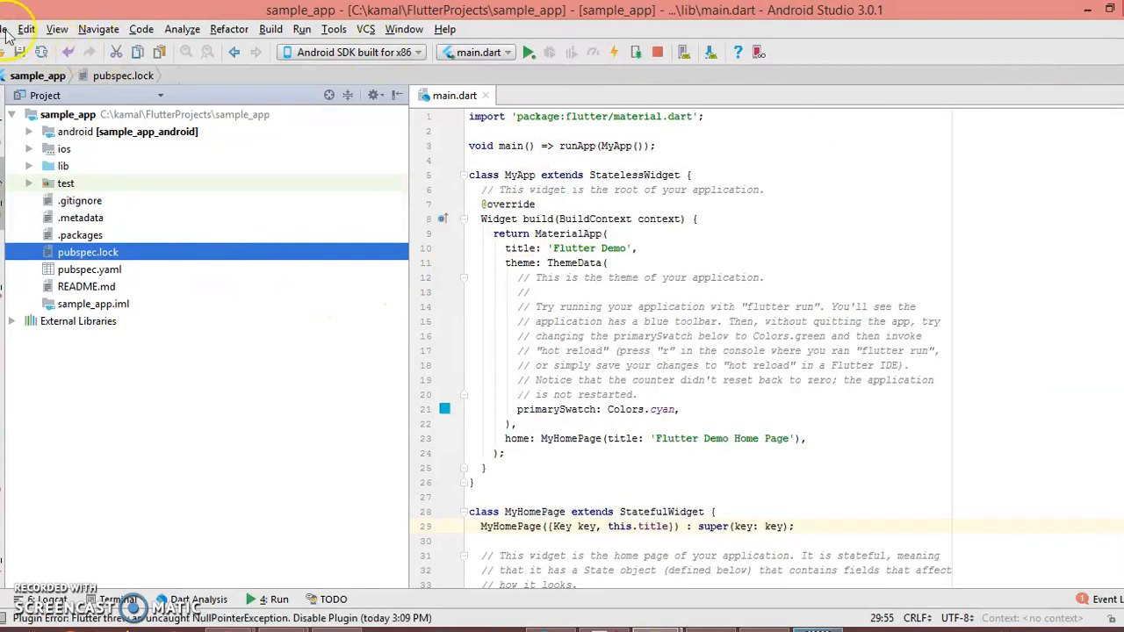
{"action": "left_click", "coordinate": [7, 29]}
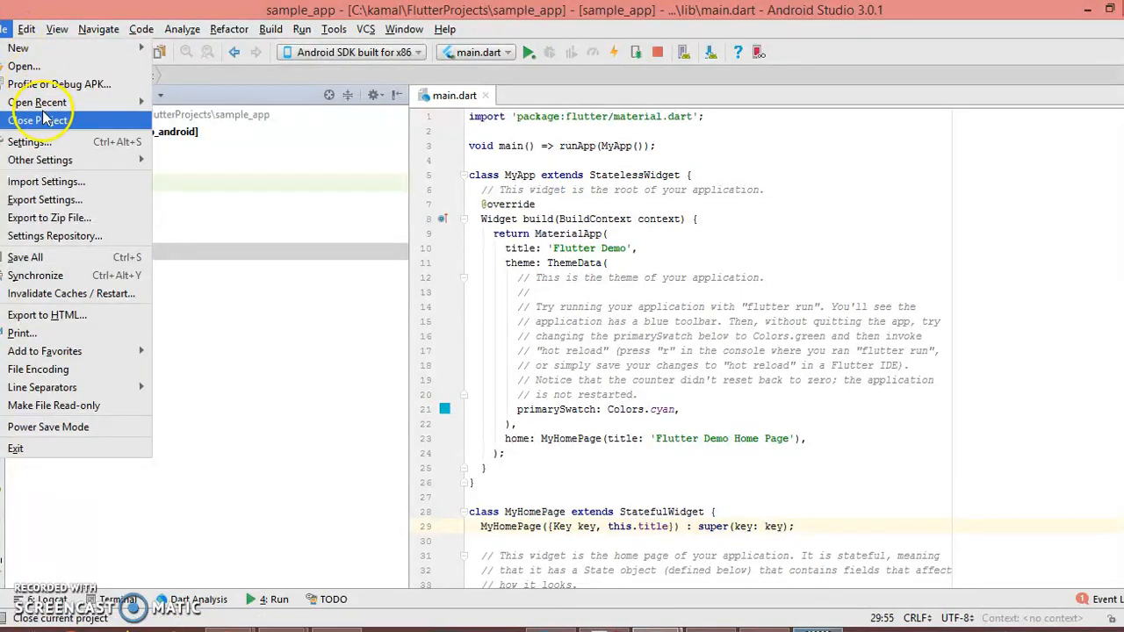
{"action": "left_click", "coordinate": [27, 141]}
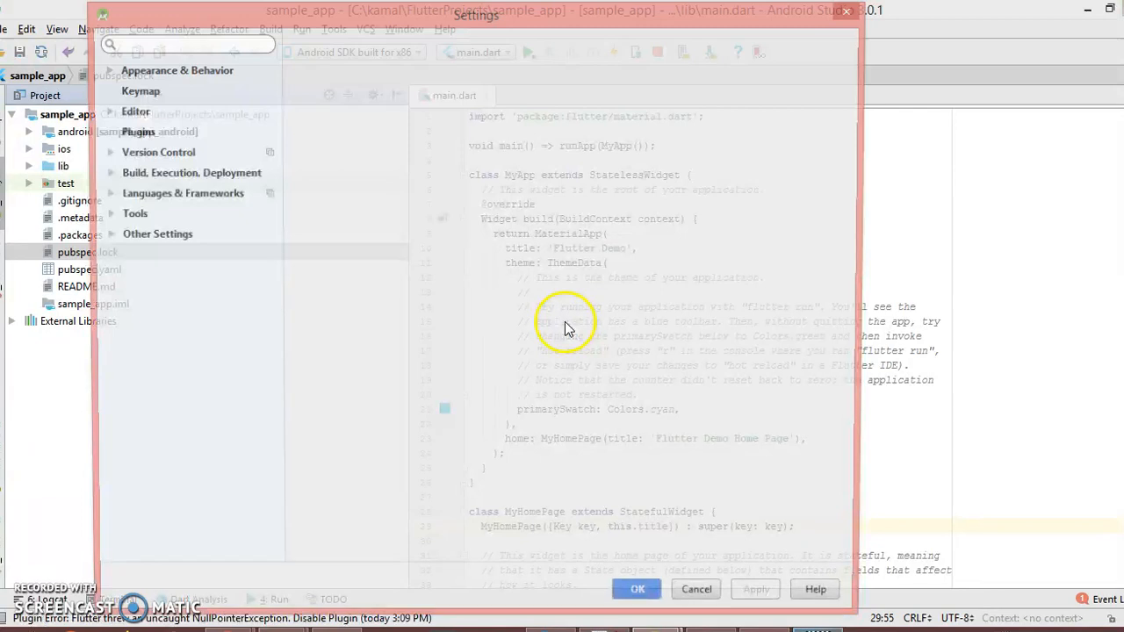
{"action": "left_click", "coordinate": [138, 132]}
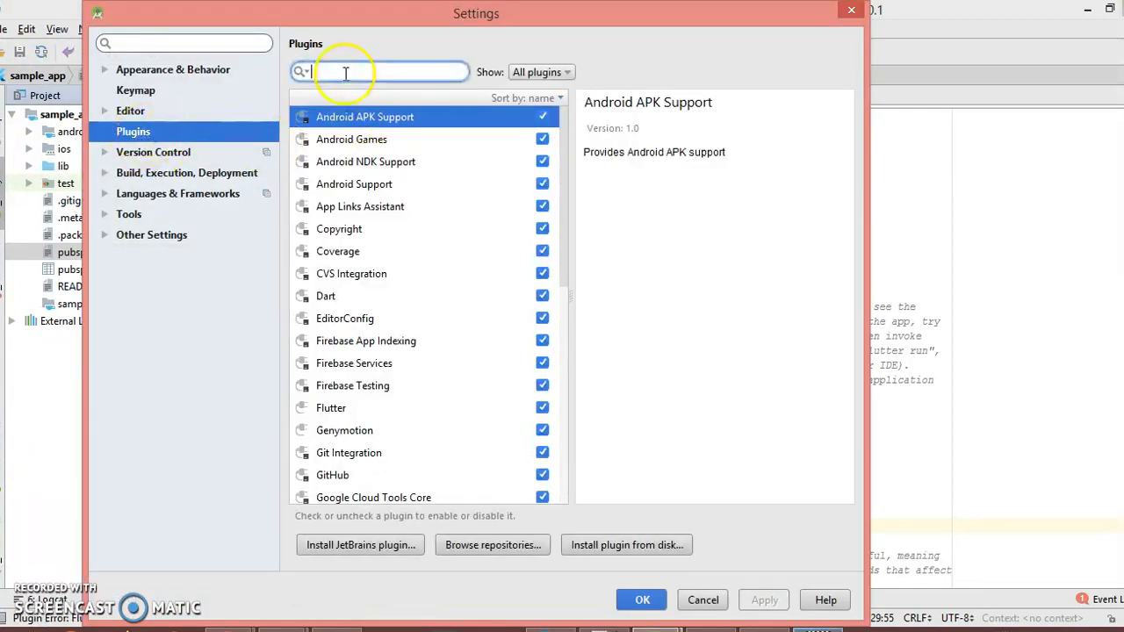
{"action": "type", "text": "dart"}
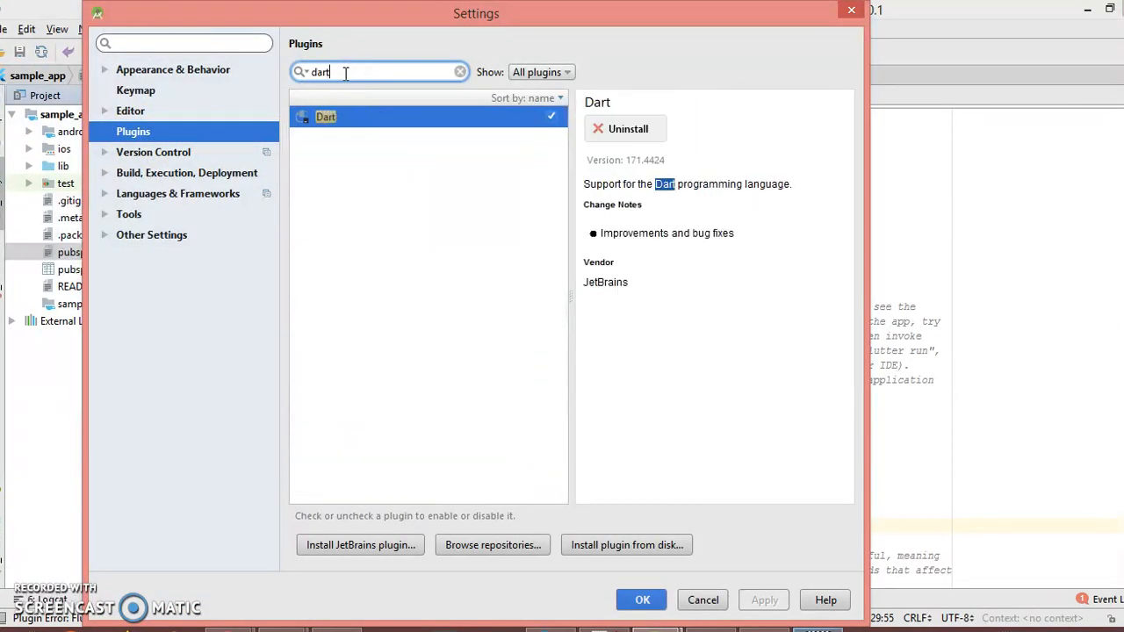
{"action": "mouse_move", "coordinate": [646, 129]}
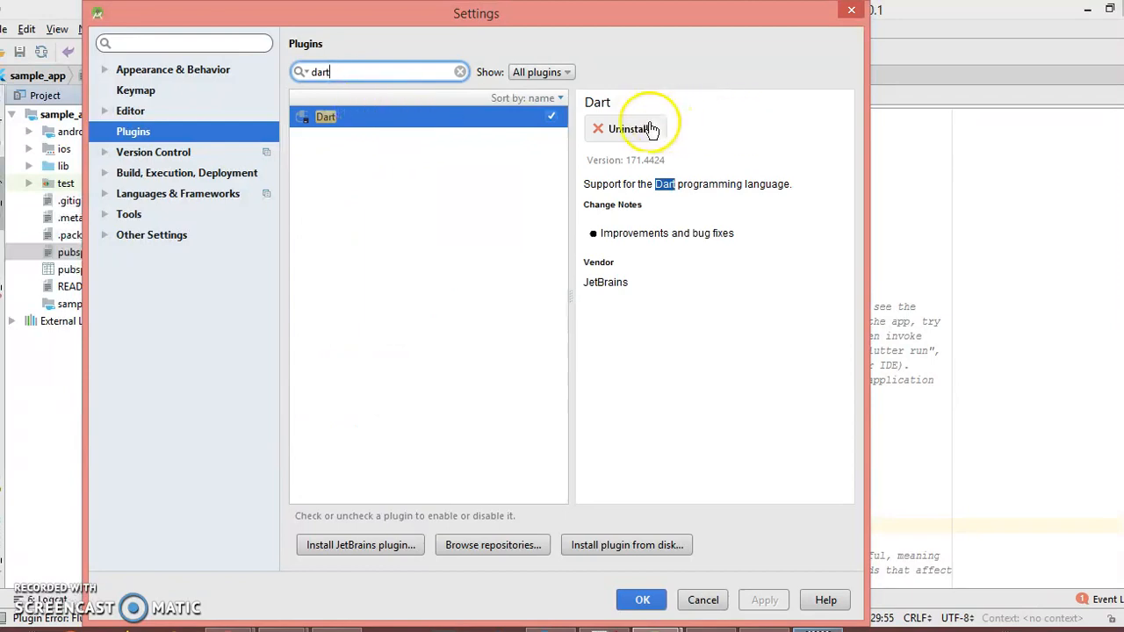
{"action": "mouse_move", "coordinate": [653, 138]}
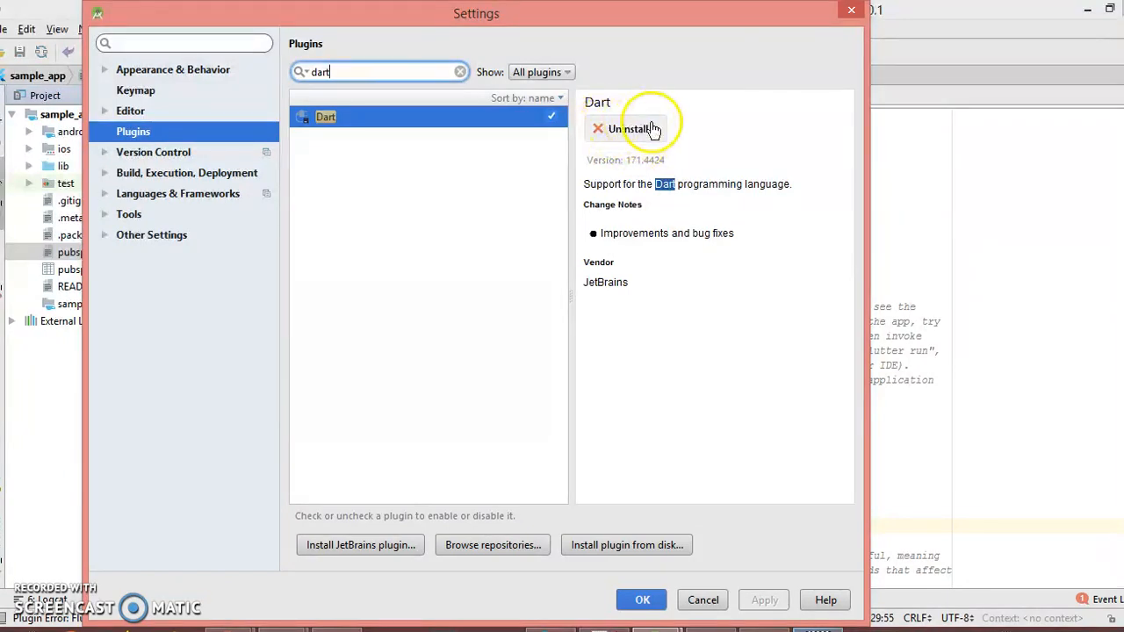
{"action": "mouse_move", "coordinate": [439, 116]}
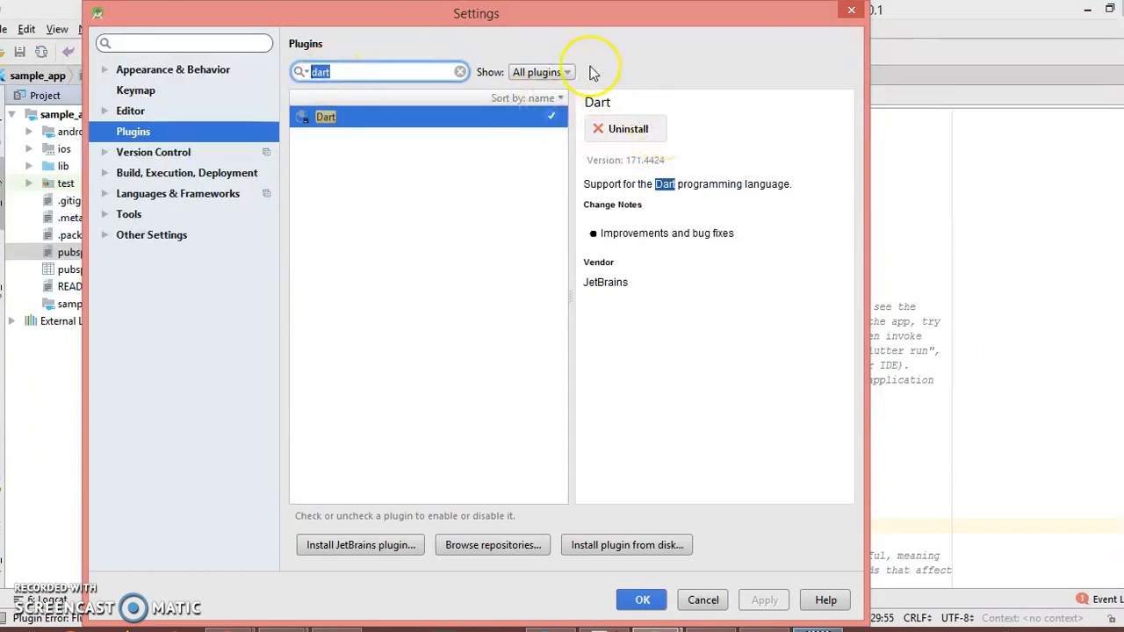
{"action": "type", "text": "flutt"}
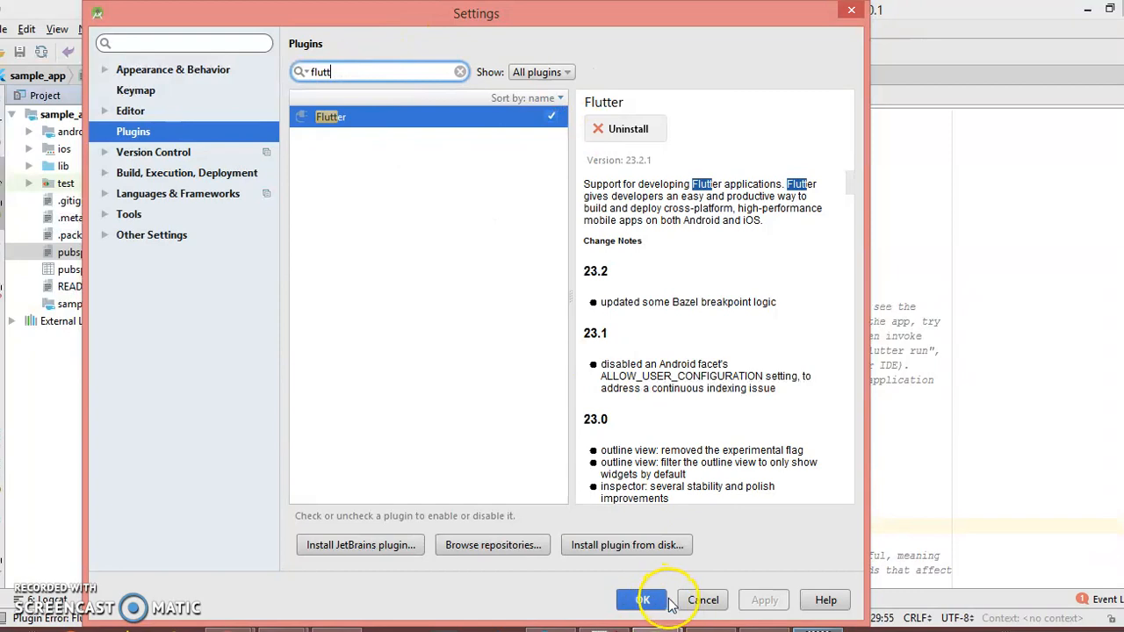
{"action": "left_click", "coordinate": [645, 600]}
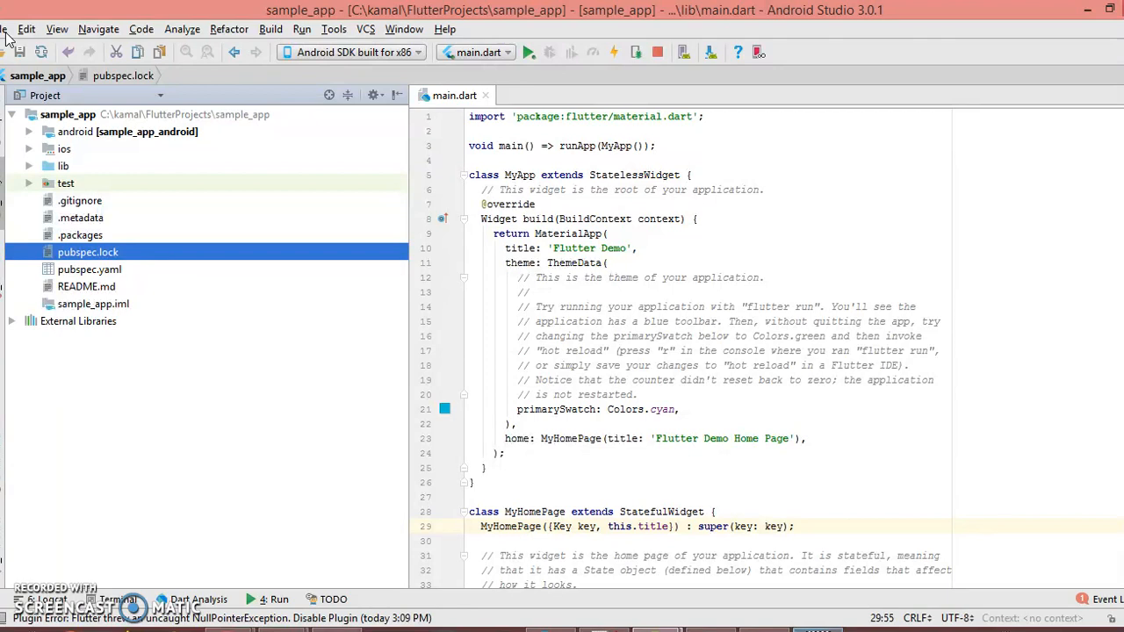
Start a new Flutter project and continue with Flutter Application as the type
{"action": "left_click", "coordinate": [4, 29]}
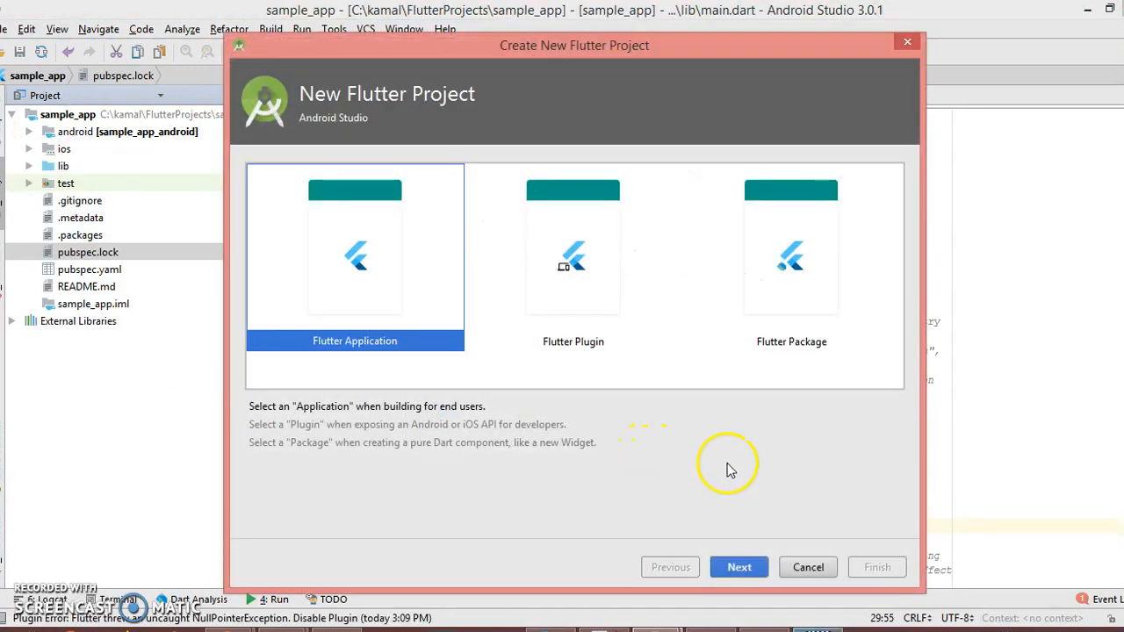
{"action": "mouse_move", "coordinate": [594, 294]}
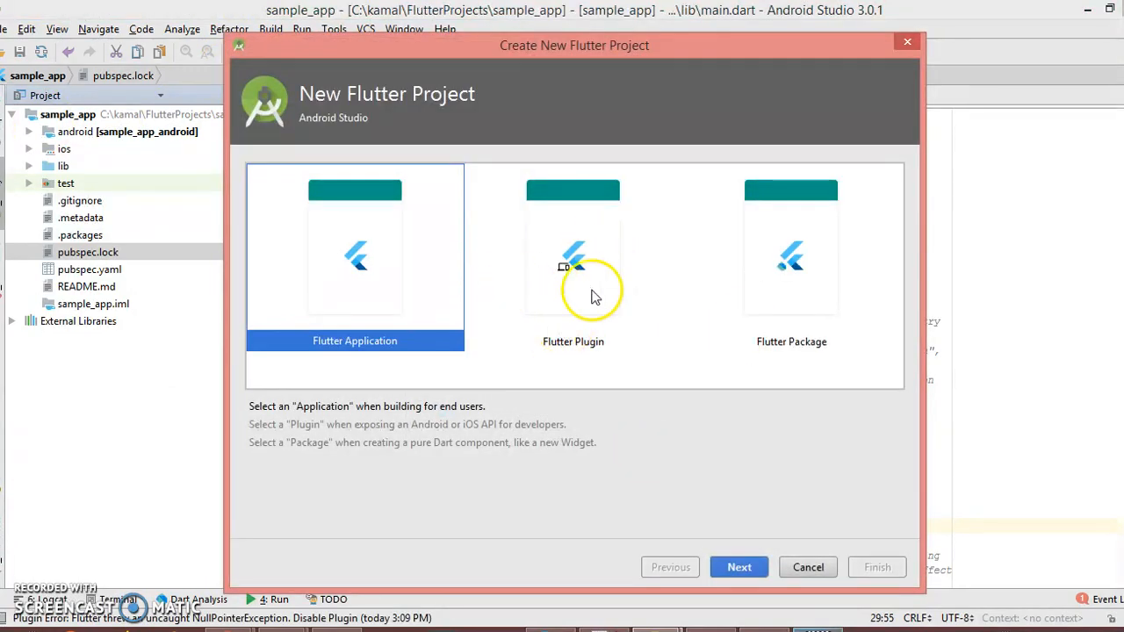
{"action": "mouse_move", "coordinate": [646, 308]}
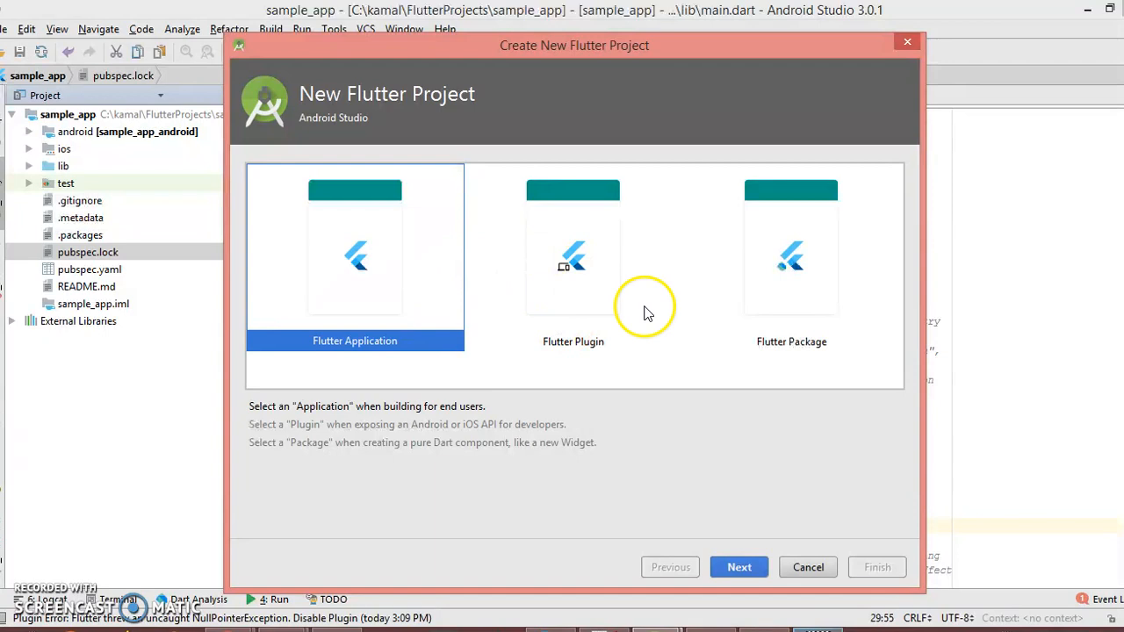
{"action": "mouse_move", "coordinate": [784, 326]}
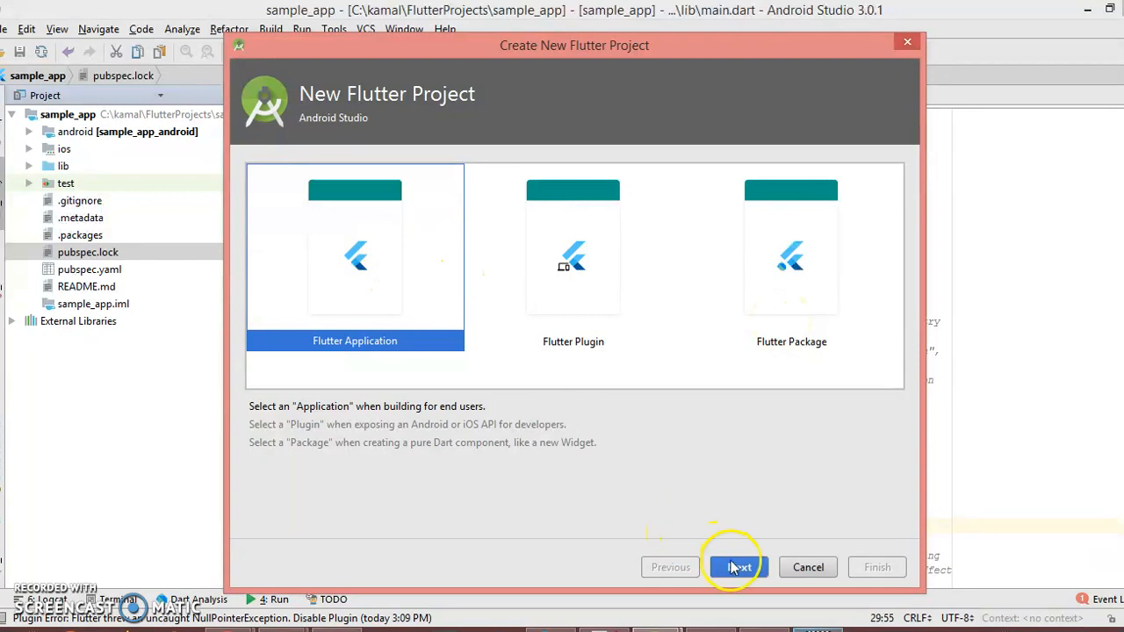
{"action": "left_click", "coordinate": [739, 567]}
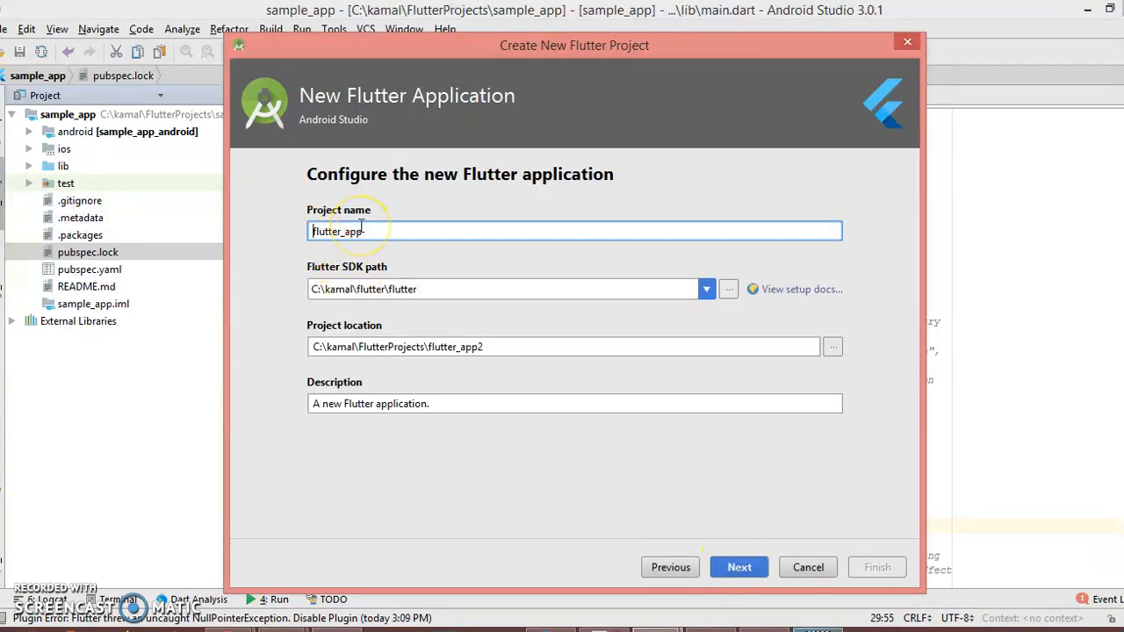
{"action": "mouse_move", "coordinate": [361, 231]}
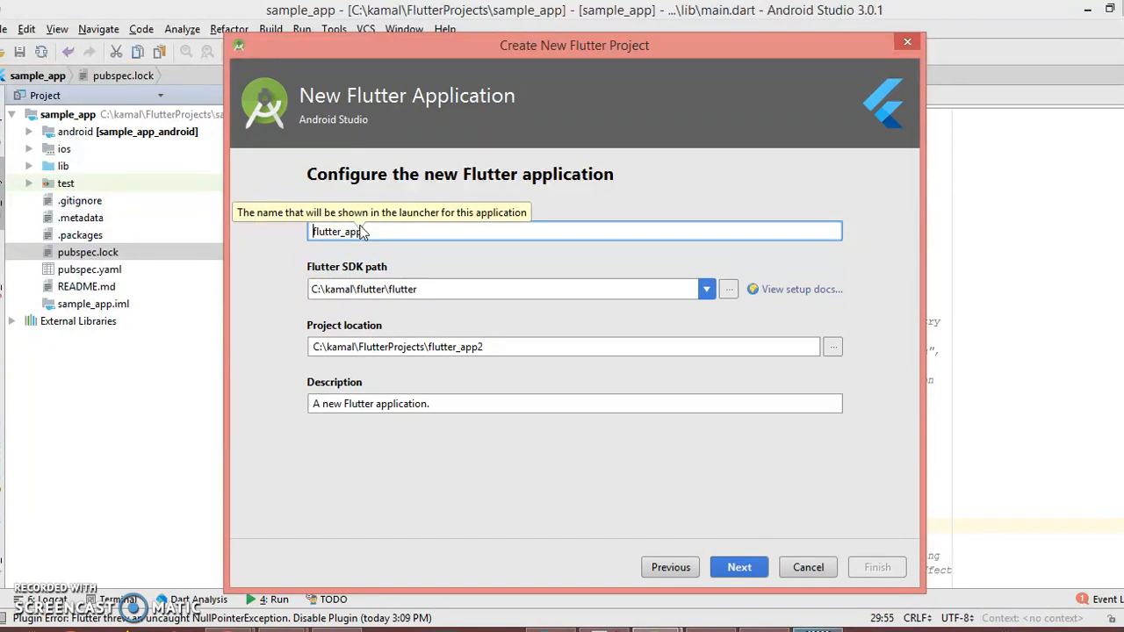
Name the project first_flutter_app, keeping the default SDK path and description
{"action": "type", "text": "first_"}
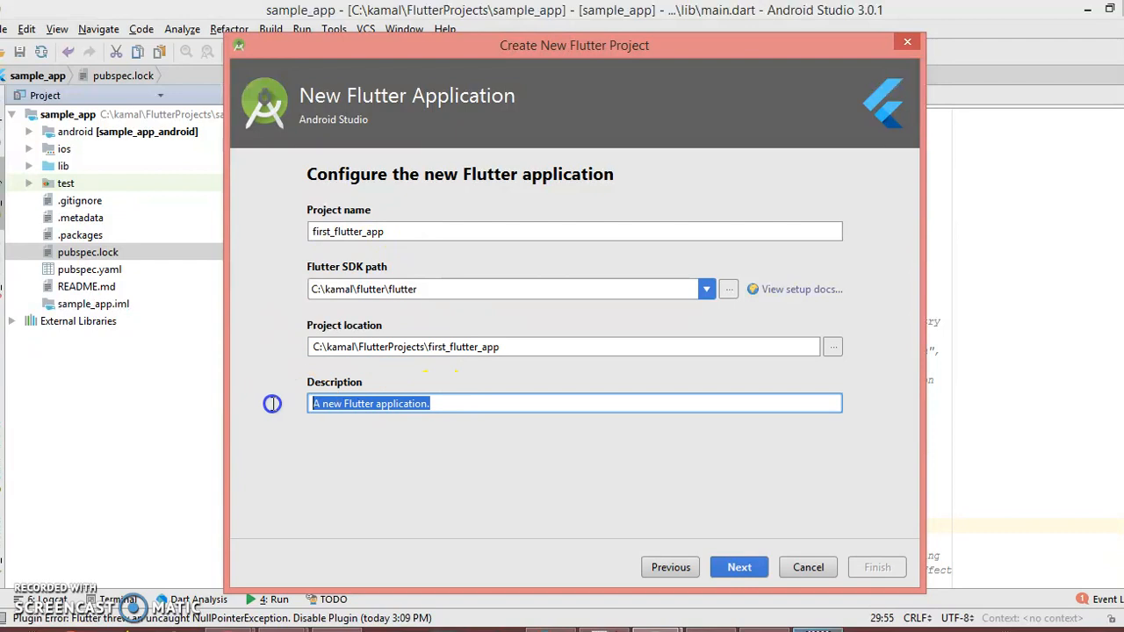
{"action": "mouse_move", "coordinate": [358, 220]}
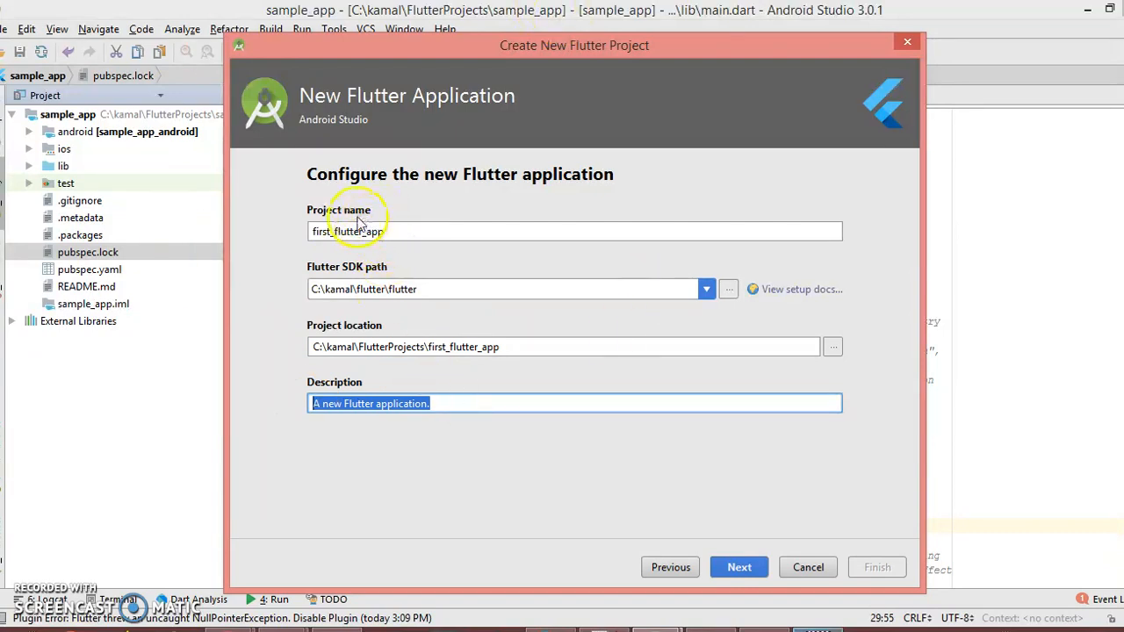
{"action": "mouse_move", "coordinate": [701, 345]}
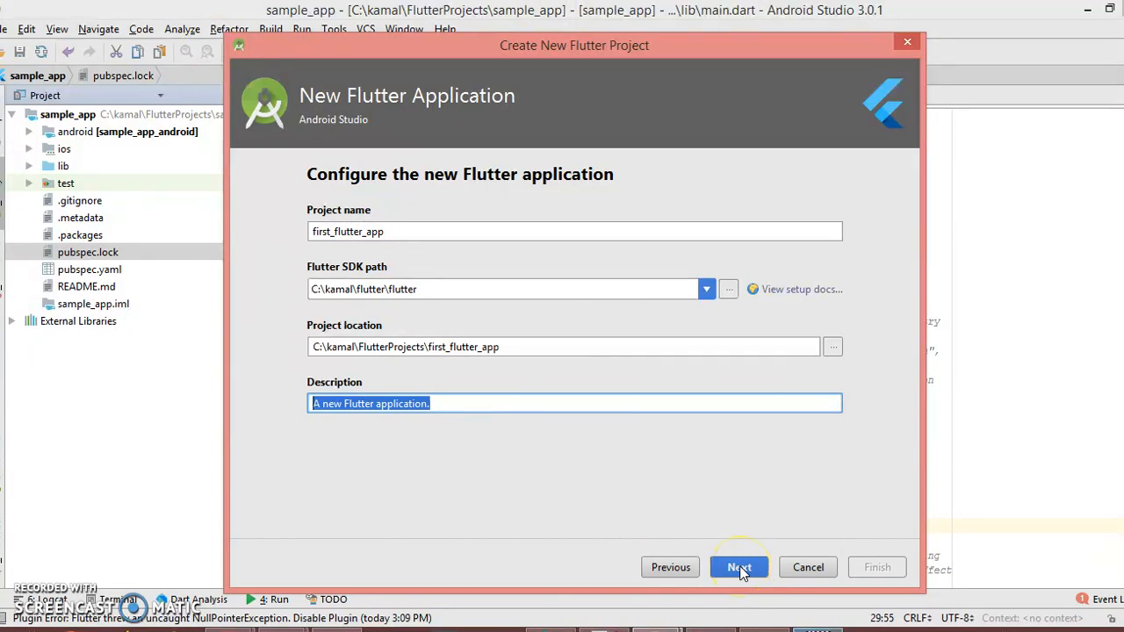
{"action": "left_click", "coordinate": [739, 568]}
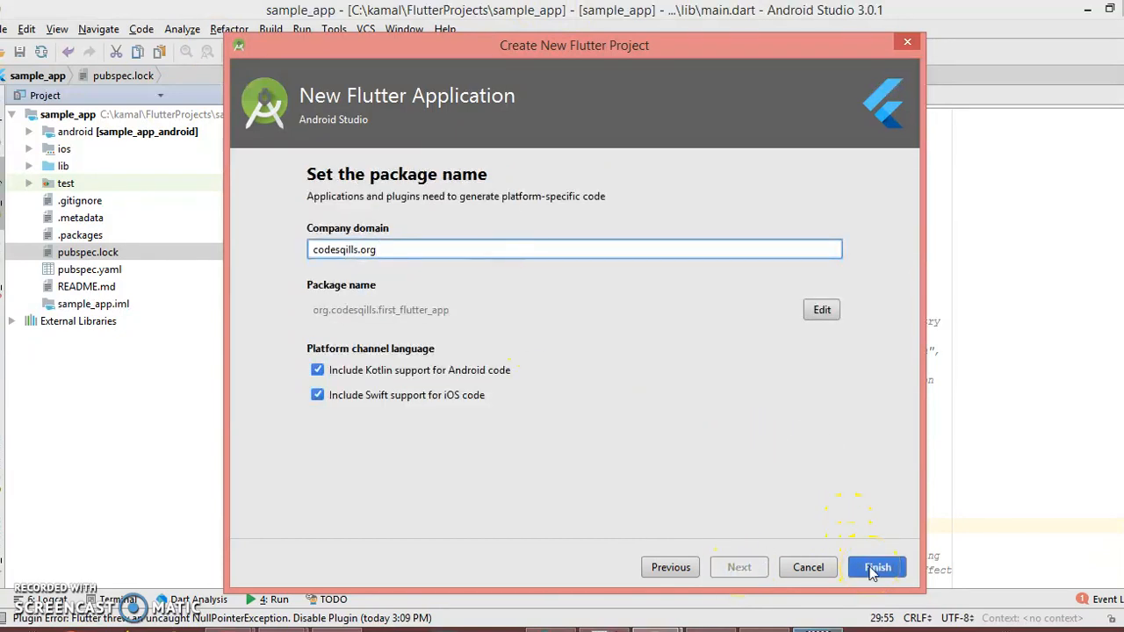
Finish the wizard with domain codesqills.org and Kotlin and Swift support kept
{"action": "left_click", "coordinate": [877, 567]}
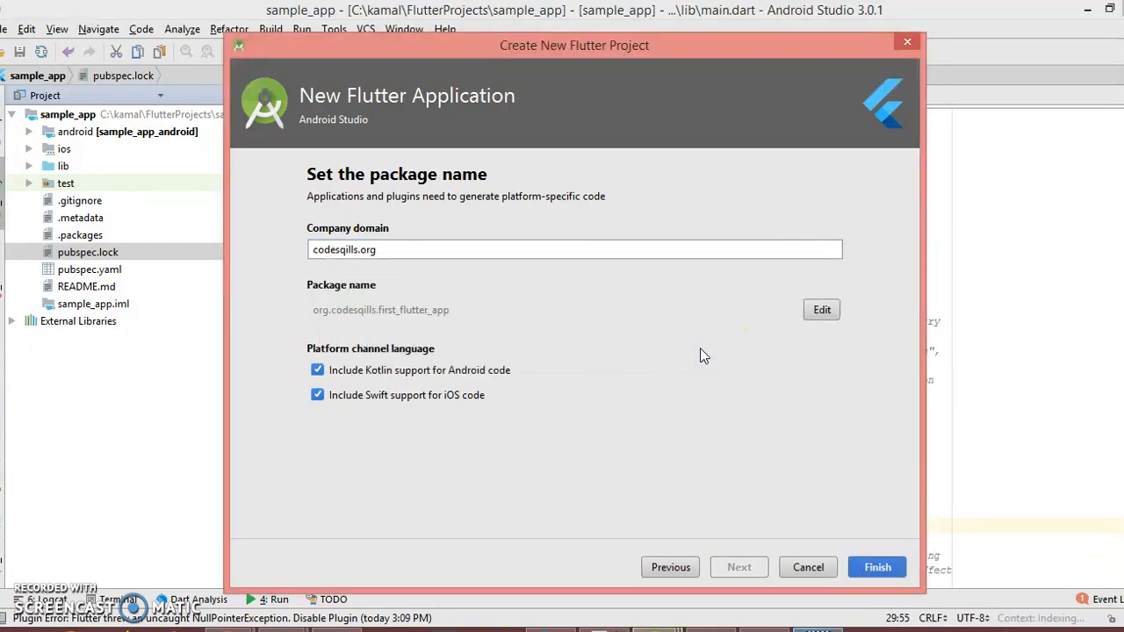
{"action": "left_click", "coordinate": [877, 567]}
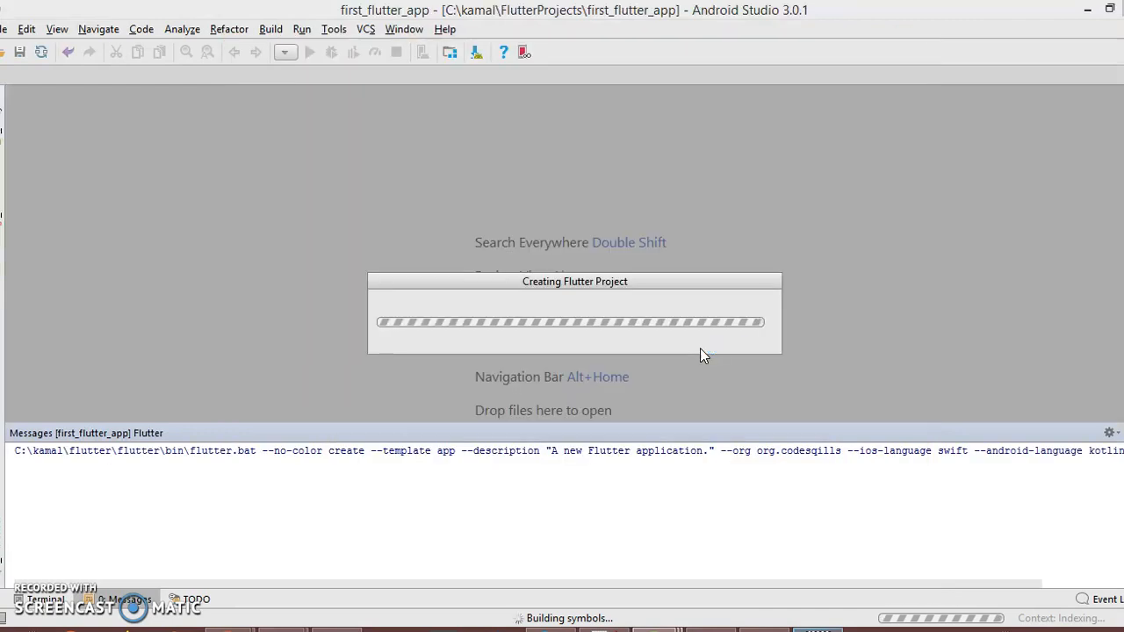
{"action": "mouse_move", "coordinate": [639, 339]}
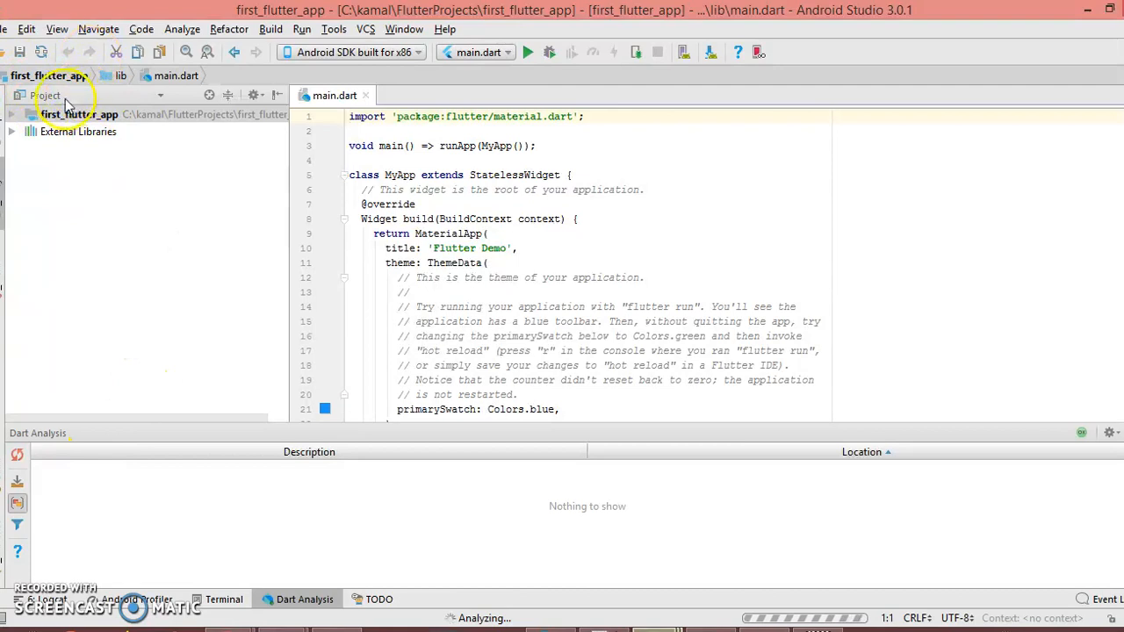
Switch to Project view, expand first_flutter_app and lib, and select main.dart
{"action": "left_click", "coordinate": [46, 95]}
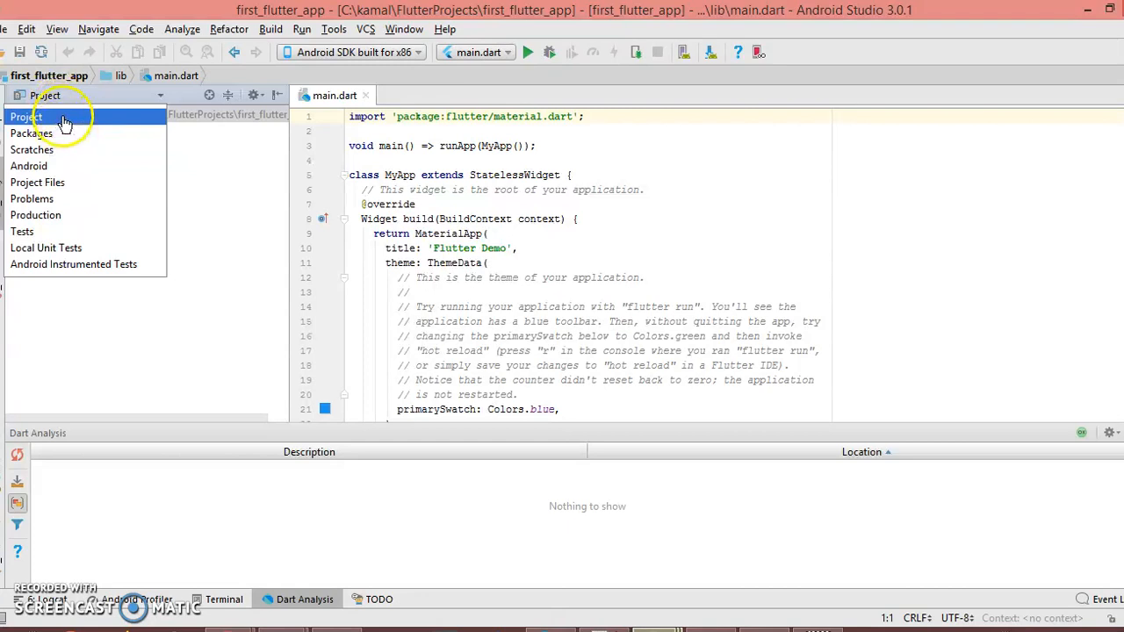
{"action": "left_click", "coordinate": [26, 116]}
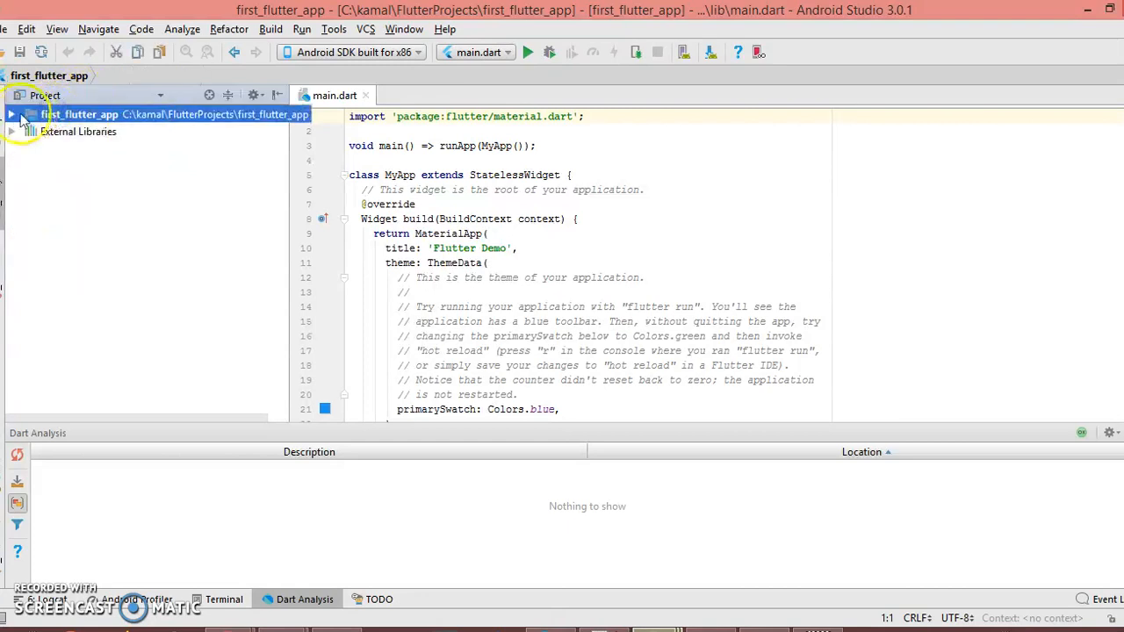
{"action": "left_click", "coordinate": [12, 114]}
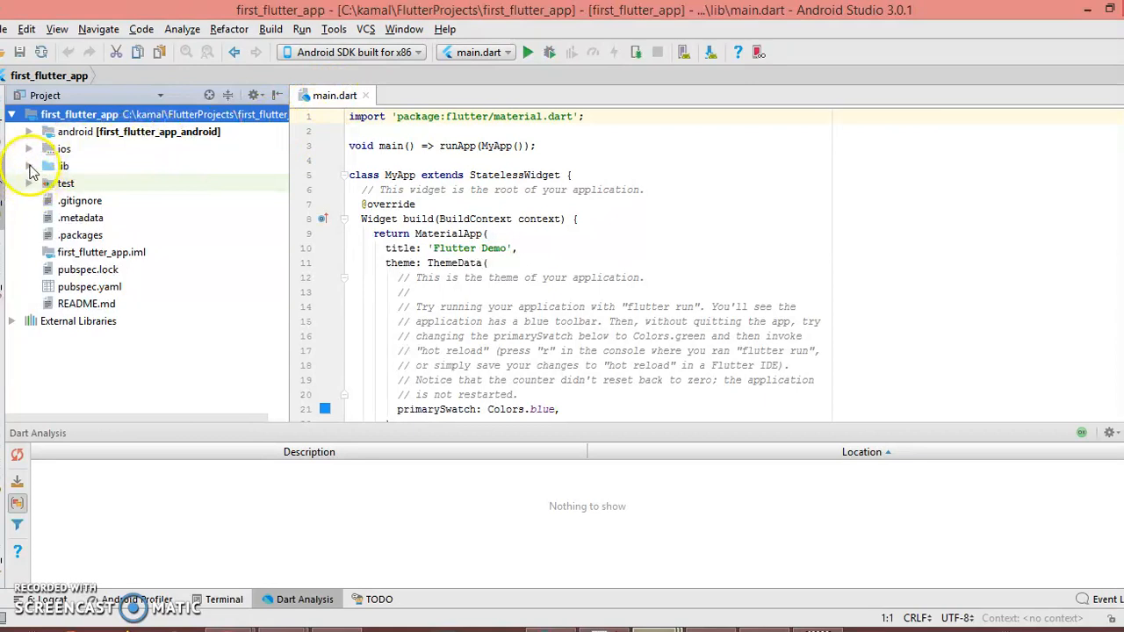
{"action": "left_click", "coordinate": [28, 166]}
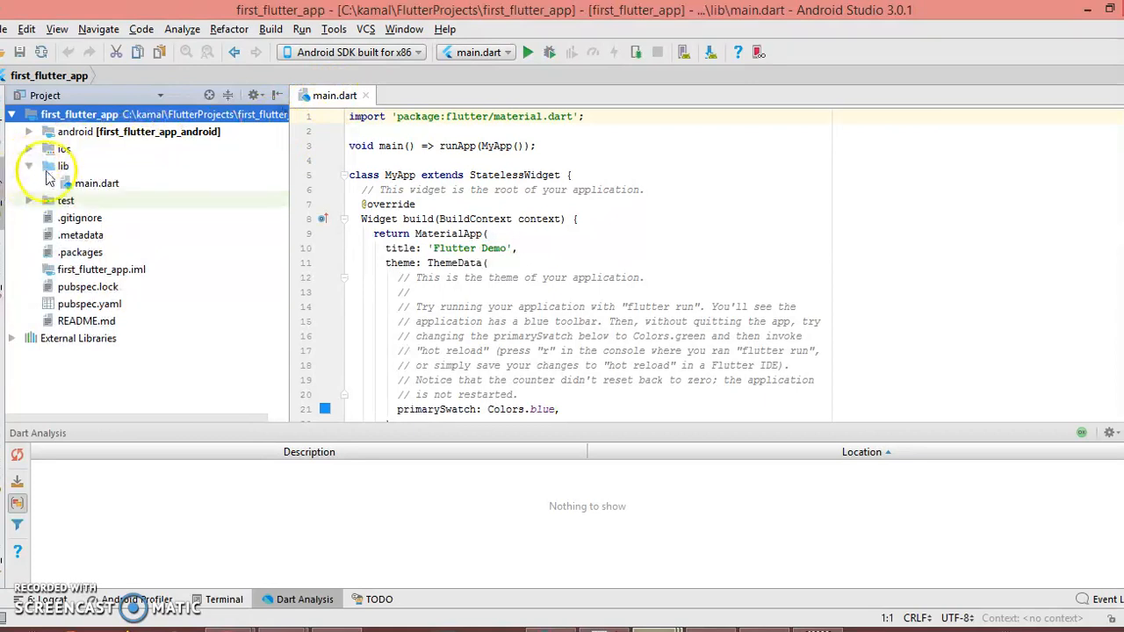
{"action": "left_click", "coordinate": [97, 182]}
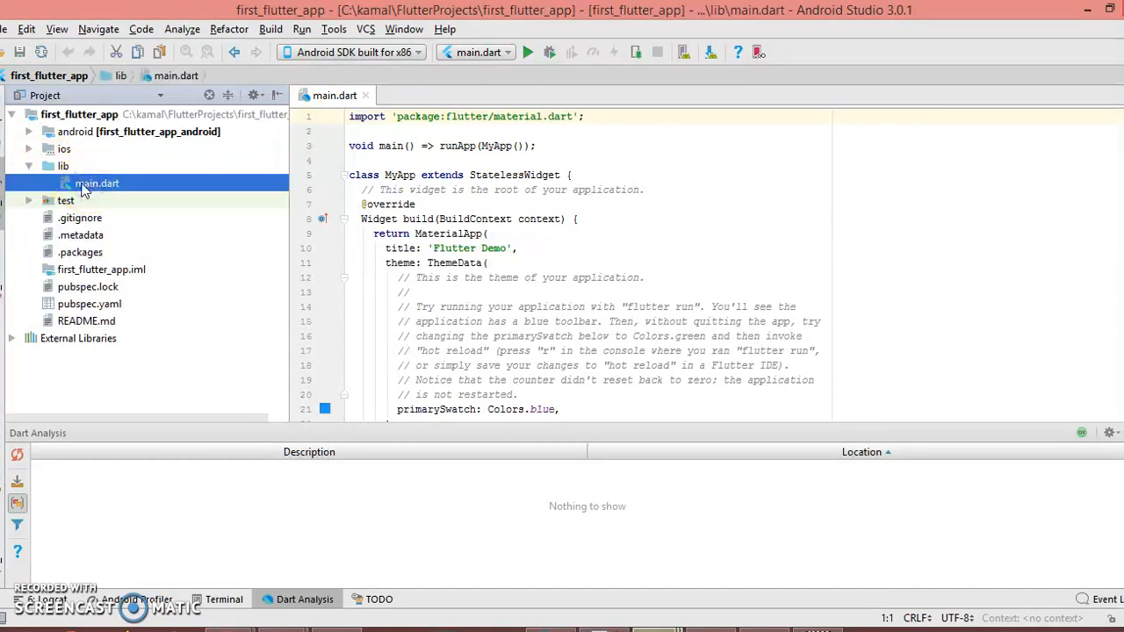
{"action": "mouse_move", "coordinate": [592, 244]}
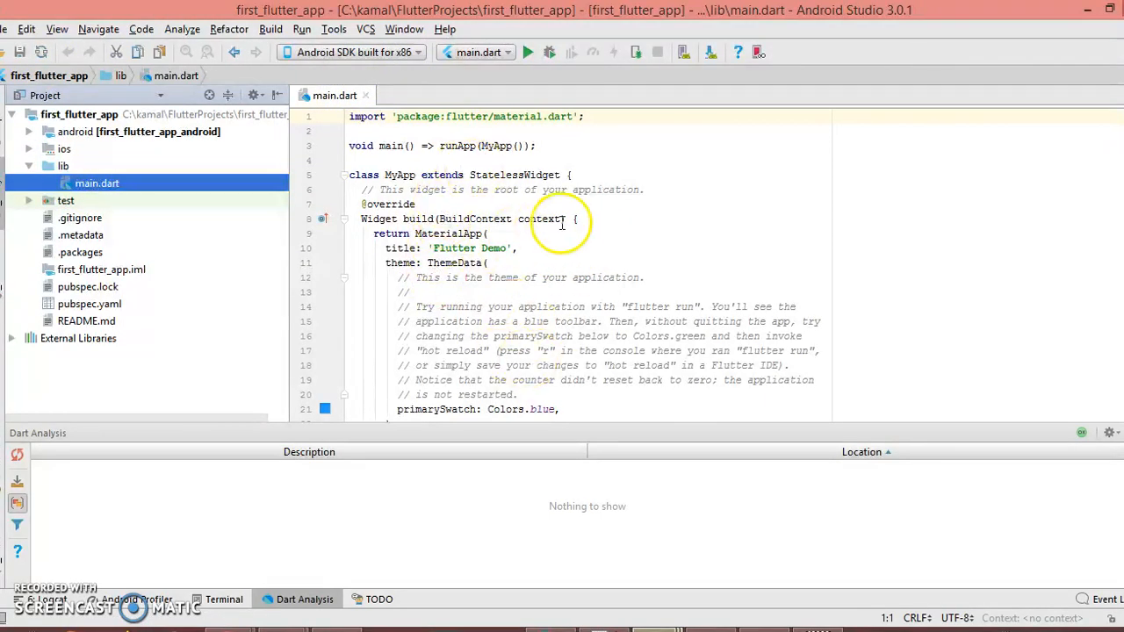
{"action": "mouse_move", "coordinate": [558, 247]}
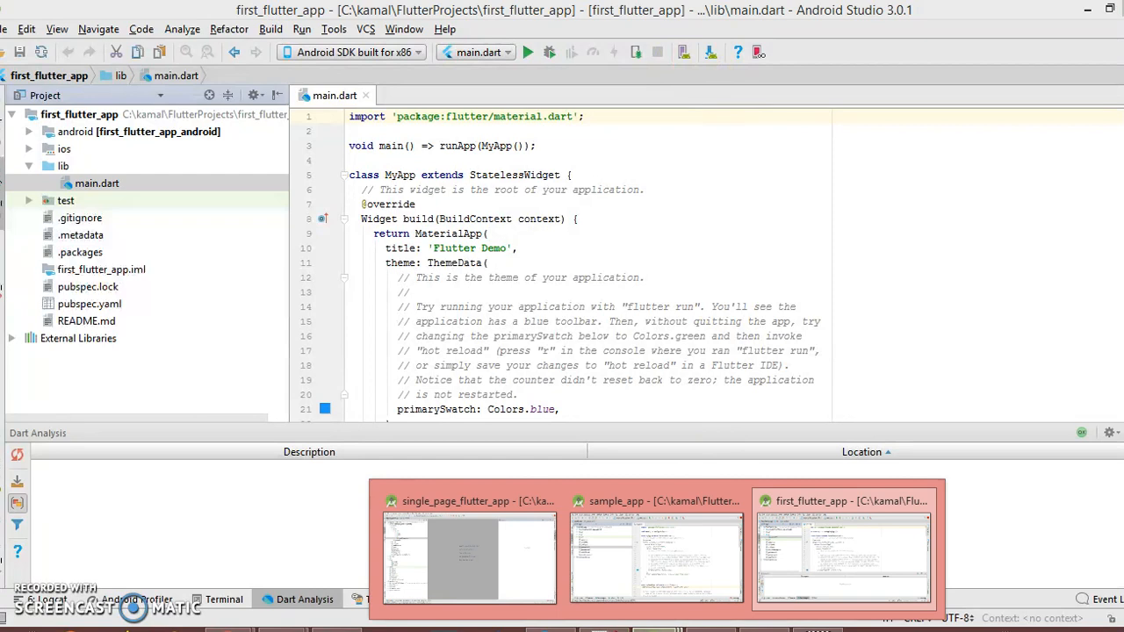
{"action": "left_click", "coordinate": [752, 307]}
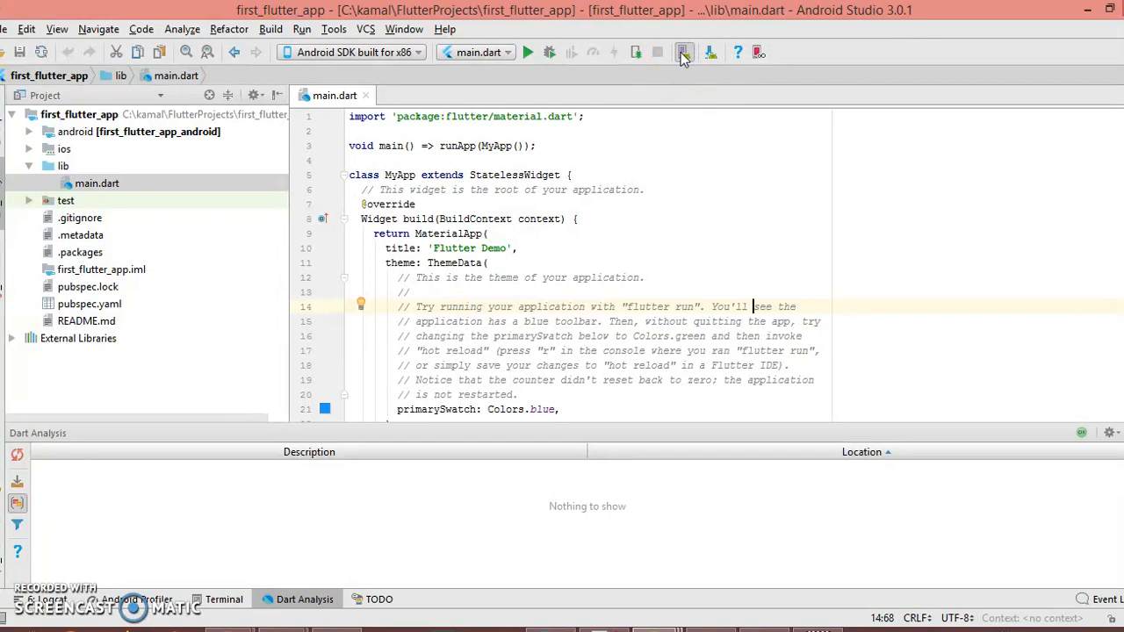
{"action": "left_click", "coordinate": [683, 52]}
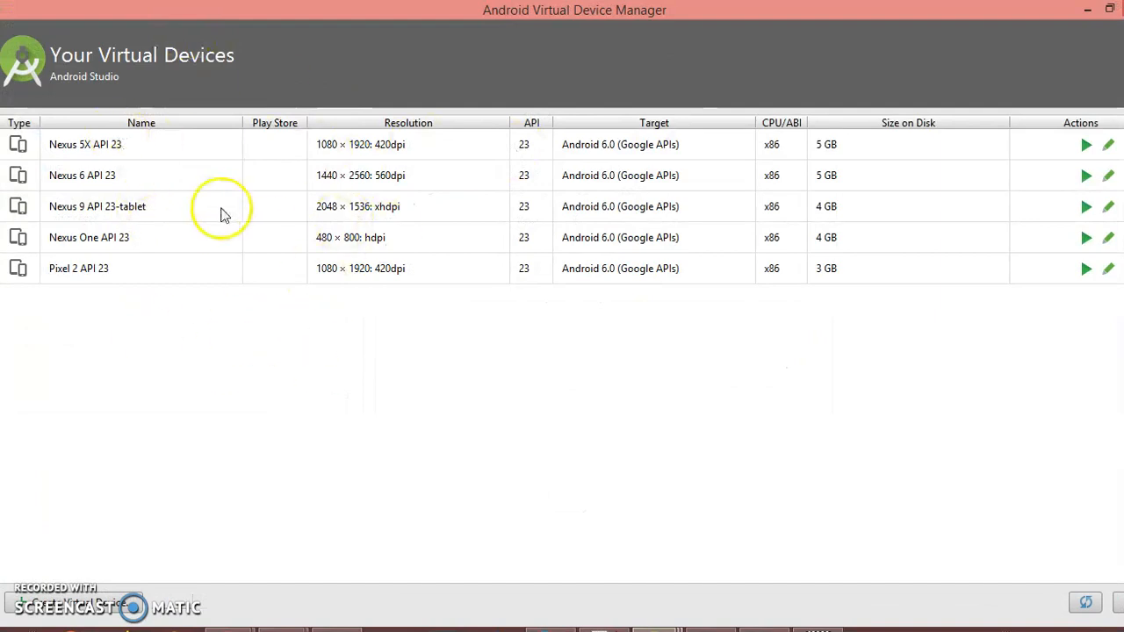
{"action": "mouse_move", "coordinate": [80, 161]}
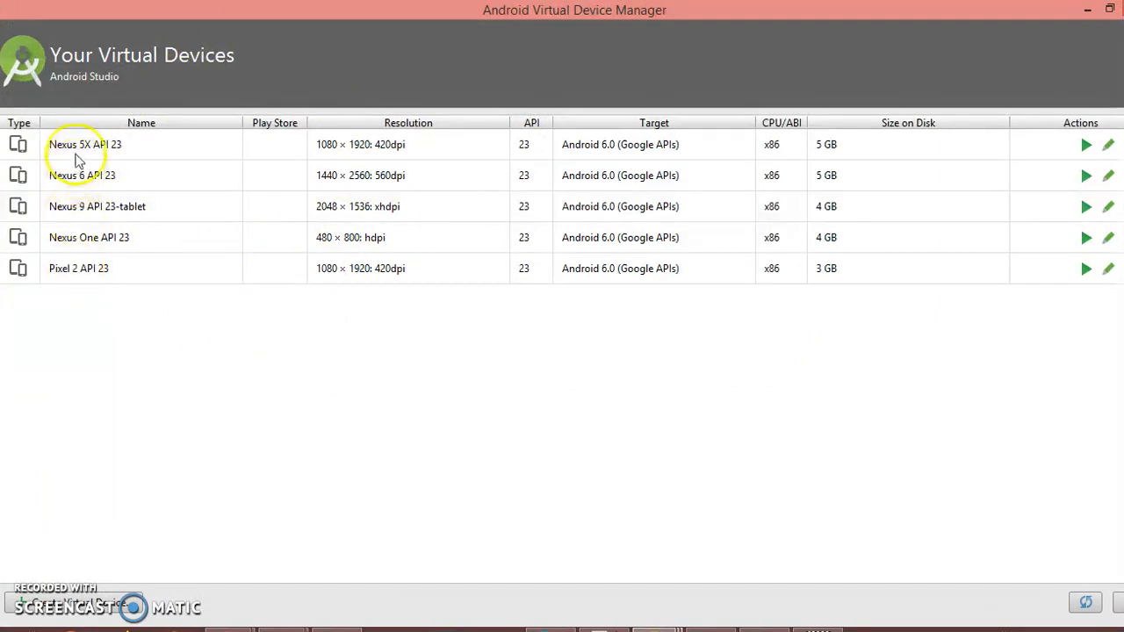
{"action": "mouse_move", "coordinate": [85, 507]}
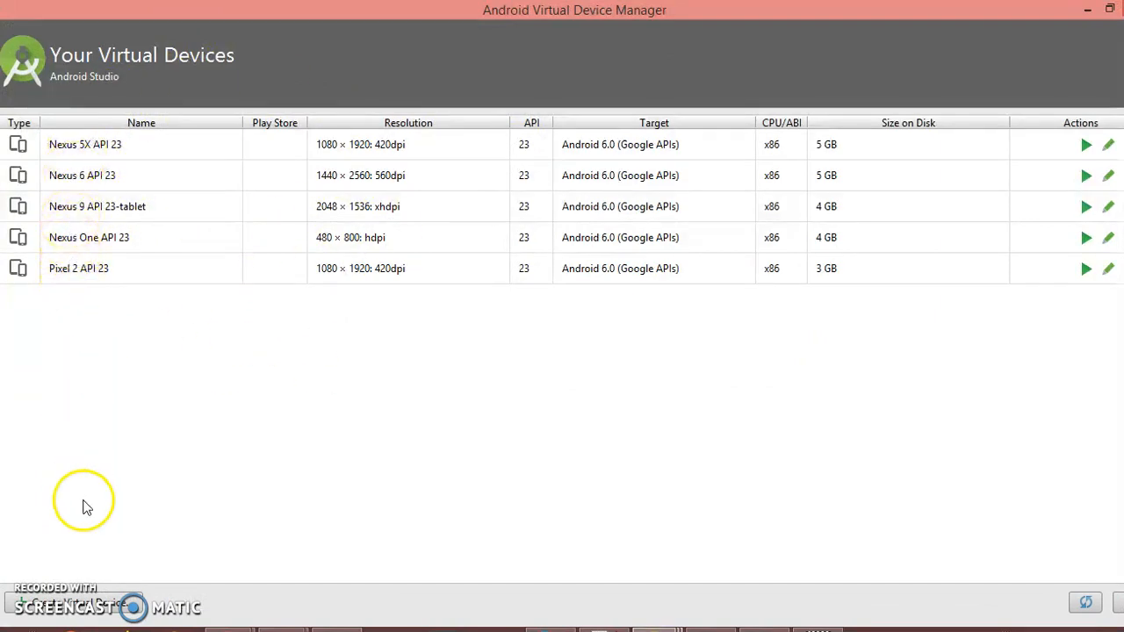
{"action": "mouse_move", "coordinate": [90, 600]}
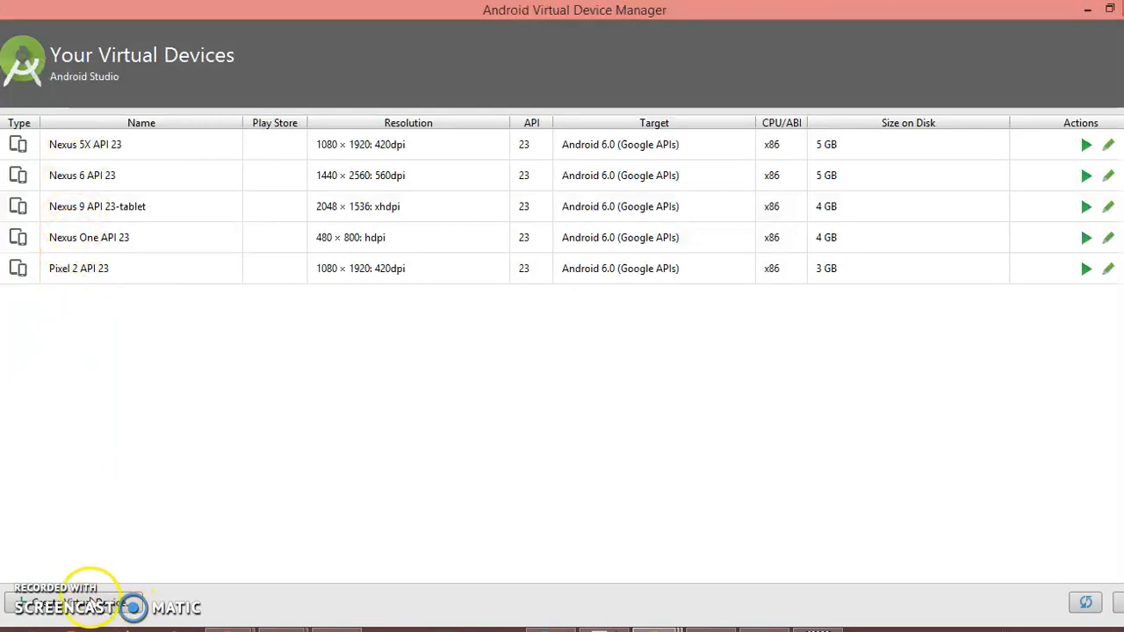
{"action": "mouse_move", "coordinate": [130, 588]}
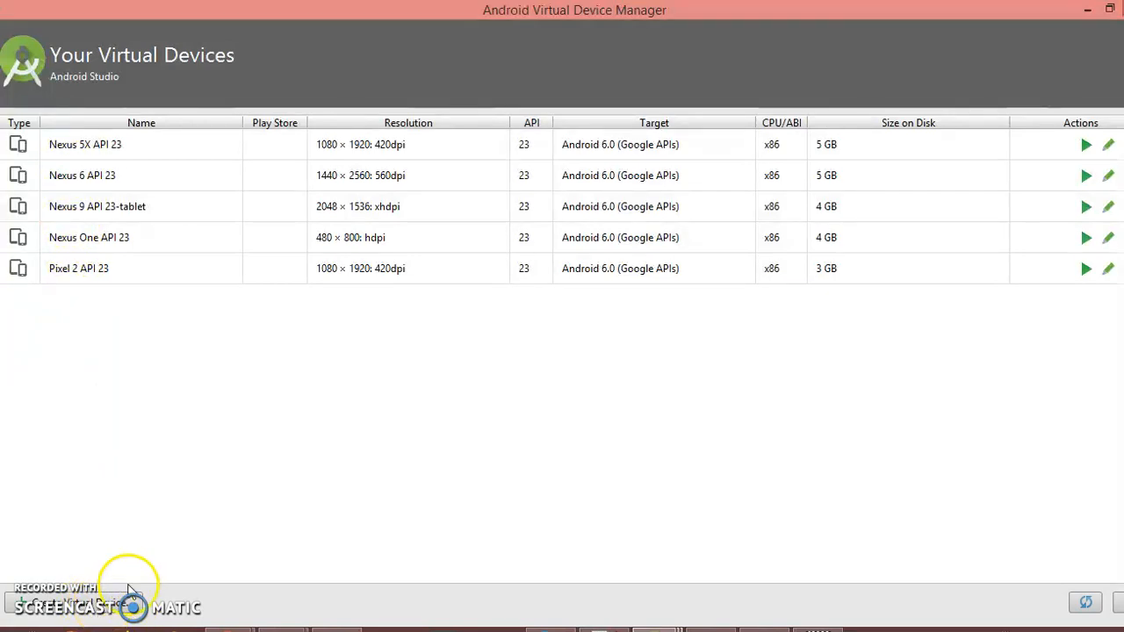
{"action": "mouse_move", "coordinate": [239, 550]}
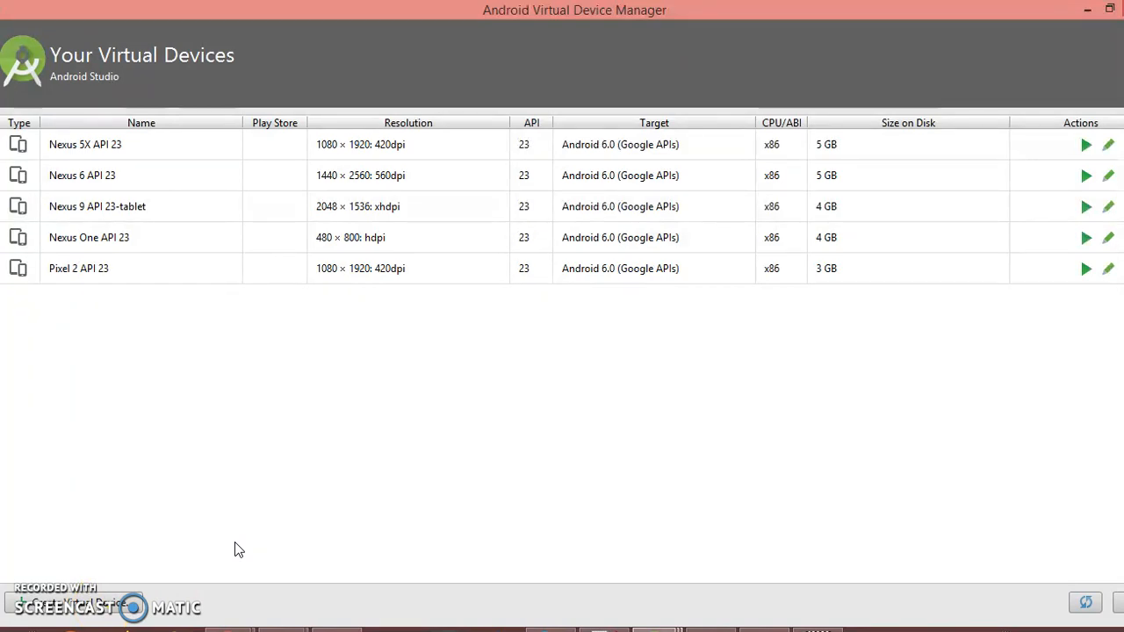
{"action": "mouse_move", "coordinate": [755, 271]}
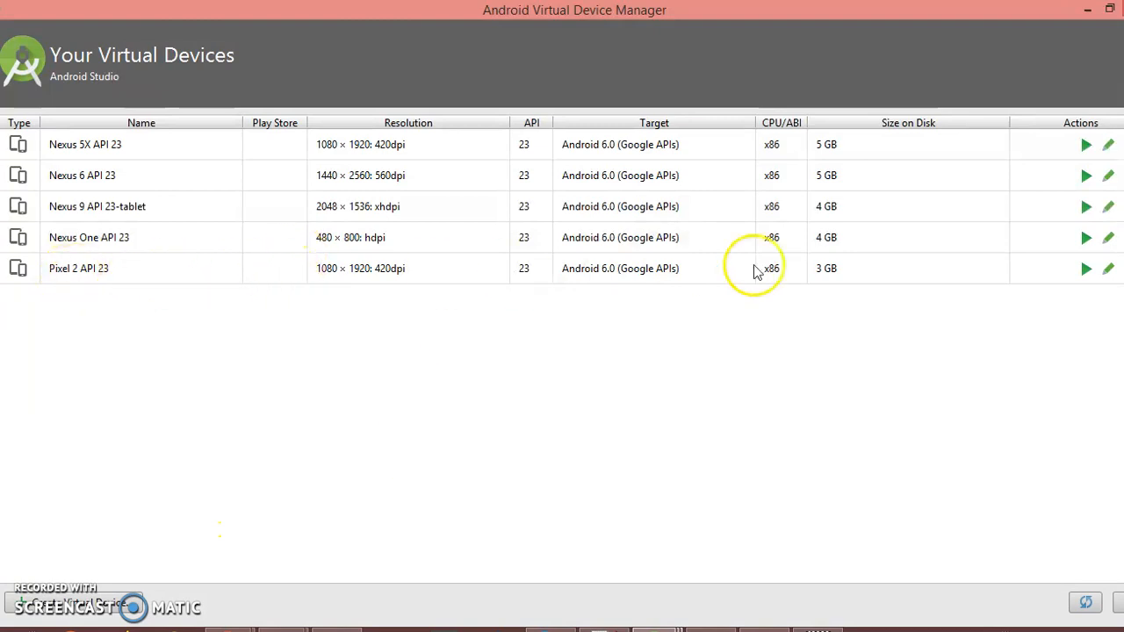
{"action": "mouse_move", "coordinate": [1085, 270]}
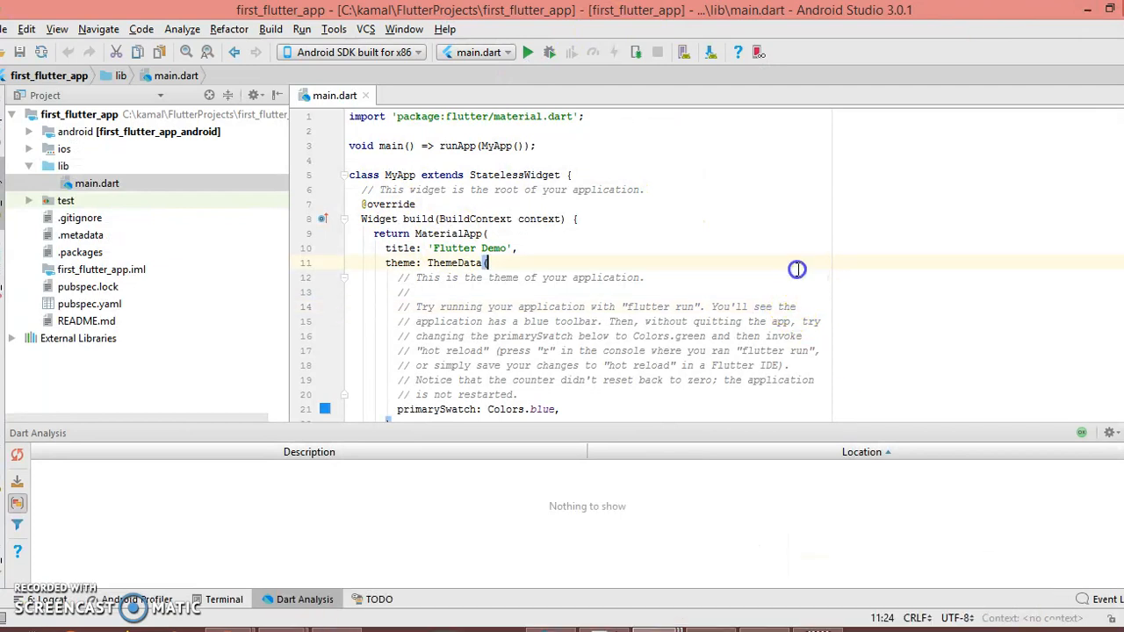
{"action": "mouse_move", "coordinate": [455, 161]}
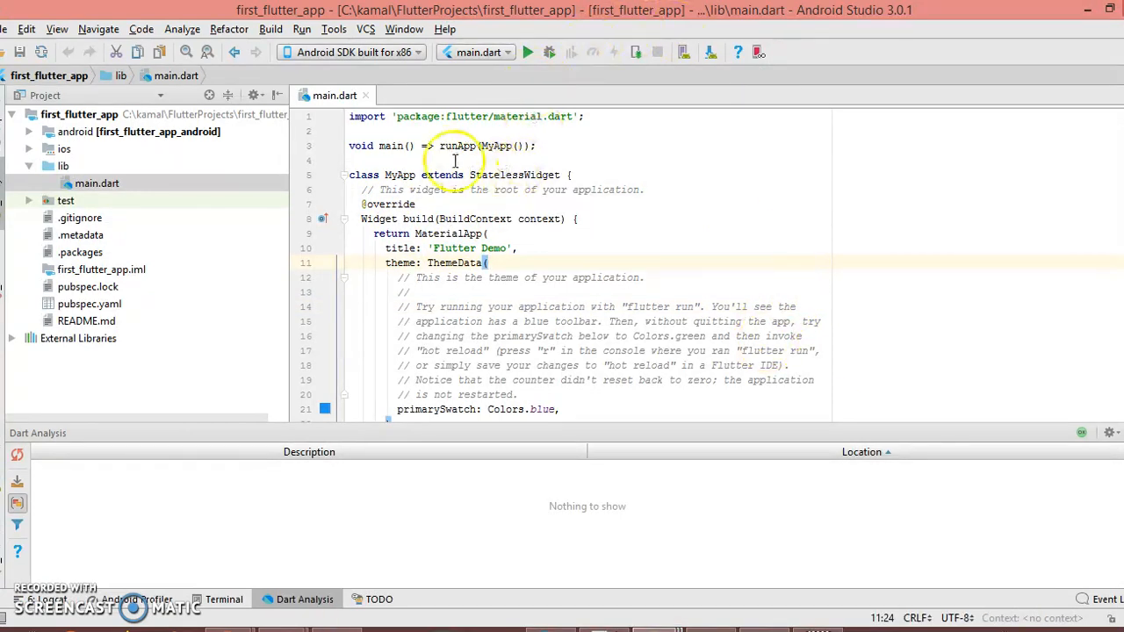
{"action": "mouse_move", "coordinate": [515, 290]}
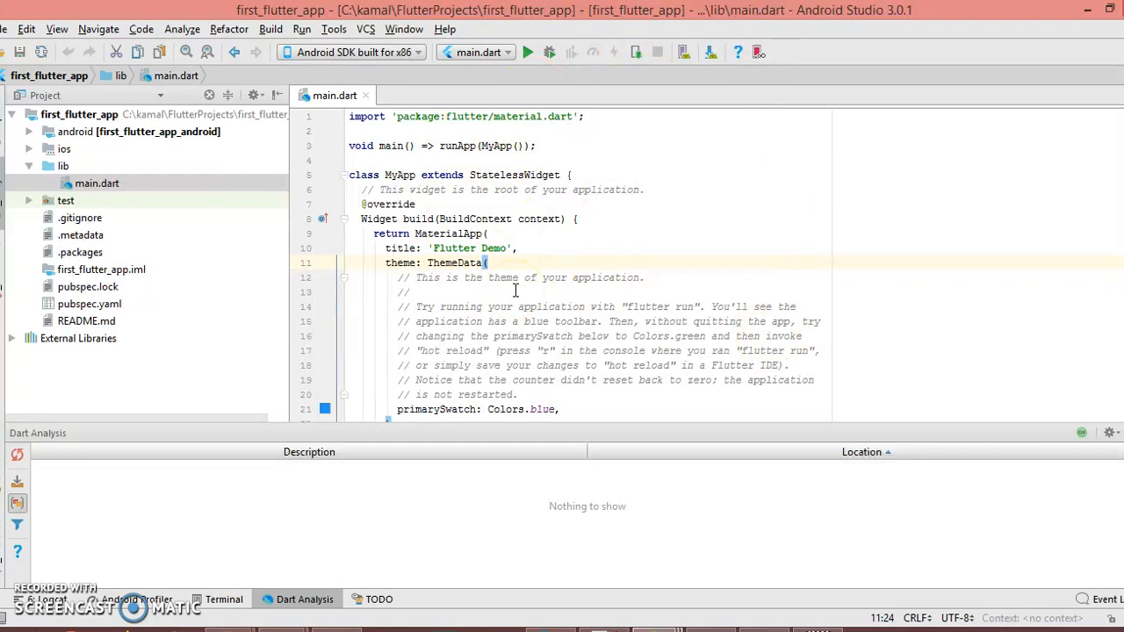
{"action": "mouse_move", "coordinate": [498, 88]}
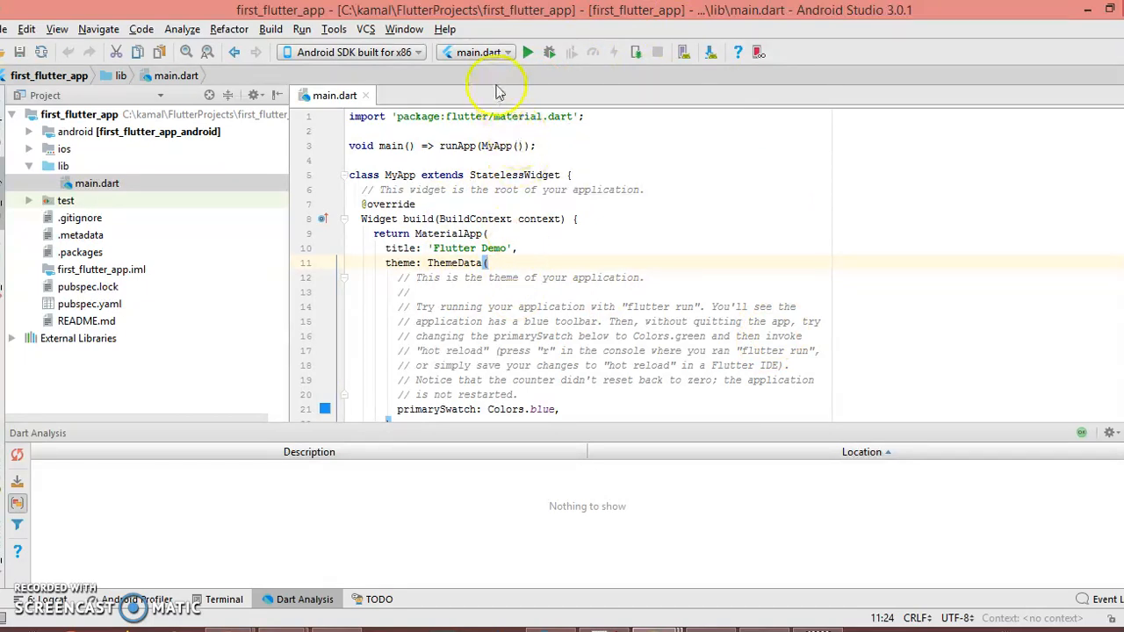
{"action": "mouse_move", "coordinate": [532, 52]}
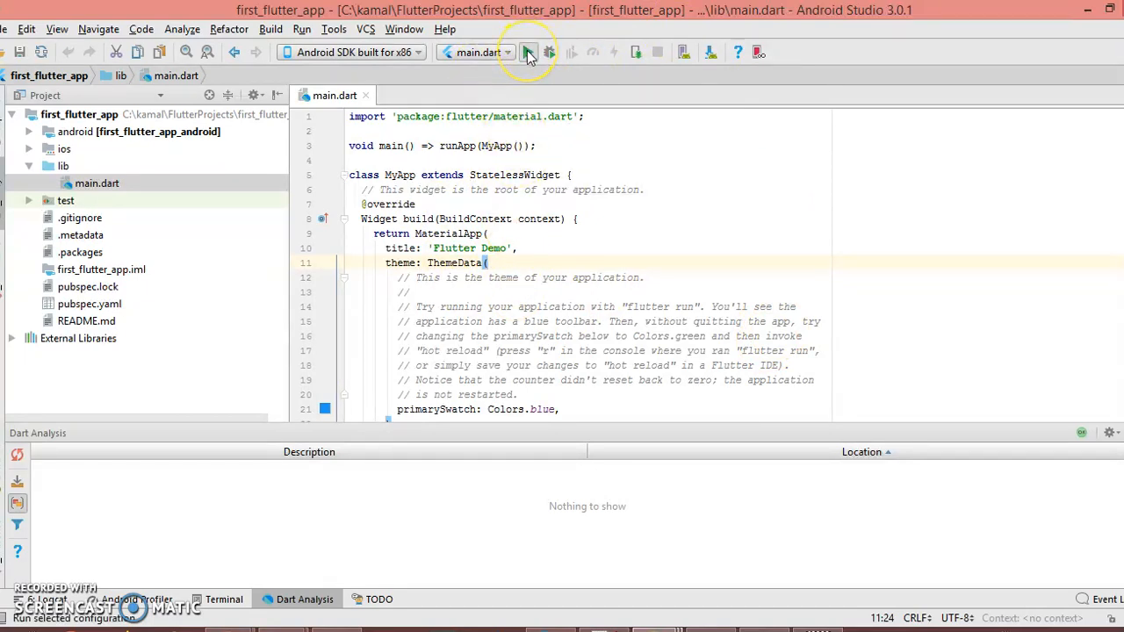
{"action": "mouse_move", "coordinate": [530, 52]}
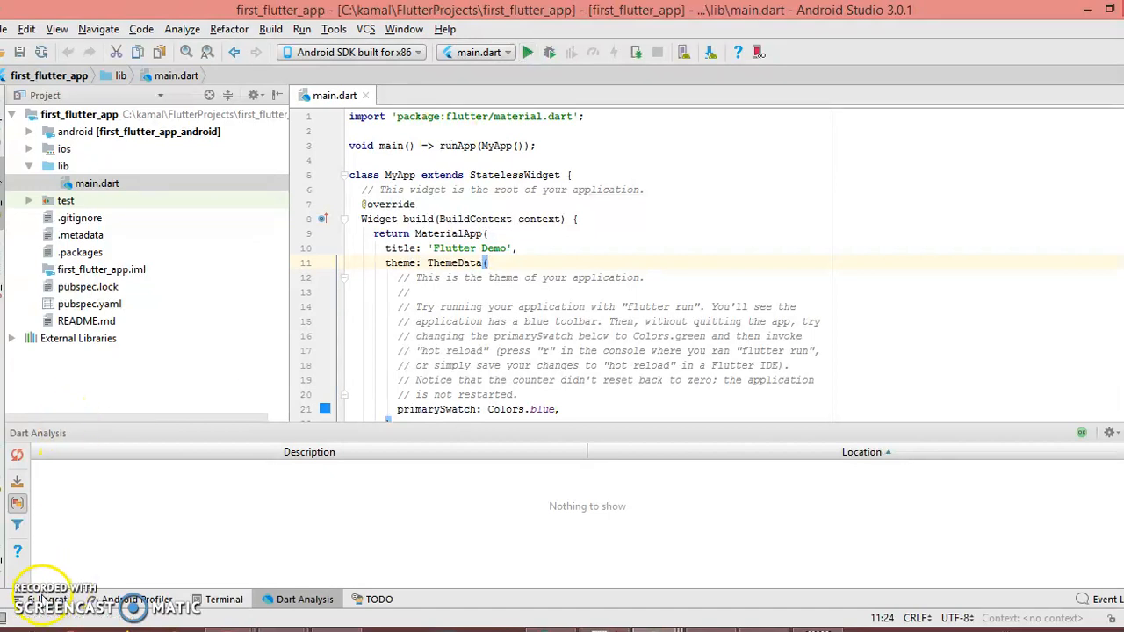
Run main.dart on the Android emulator to show the Flutter Demo Home Page
{"action": "left_click", "coordinate": [527, 52]}
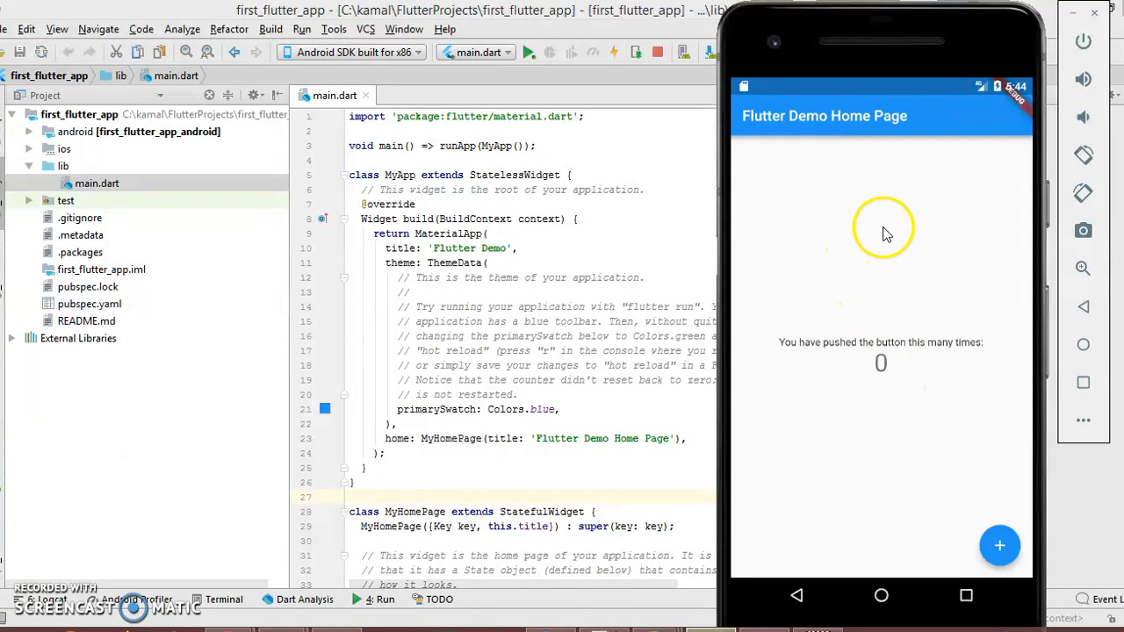
{"action": "mouse_move", "coordinate": [919, 433]}
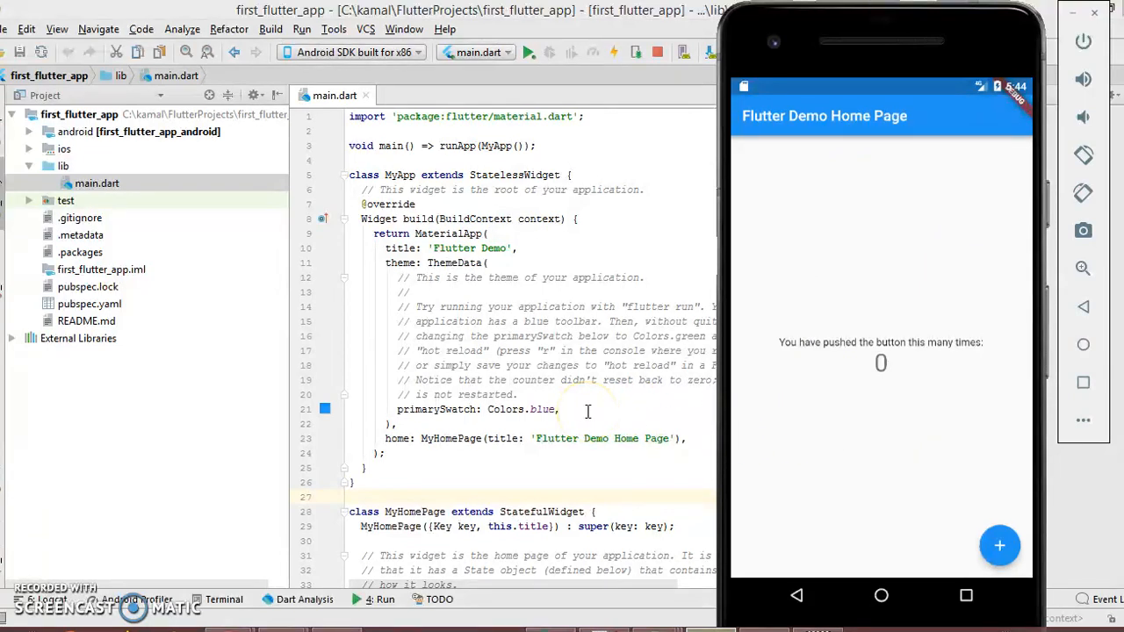
{"action": "mouse_move", "coordinate": [724, 186]}
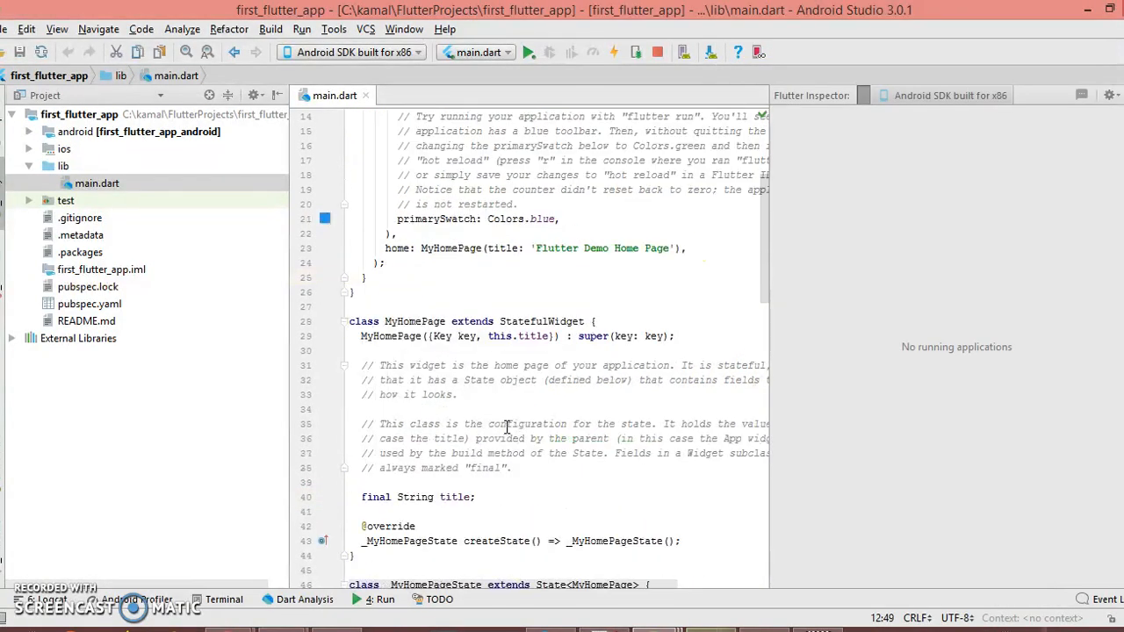
Change primarySwatch from Colors.blue to Colors.lime and hot reload the app
{"action": "double_click", "coordinate": [541, 219]}
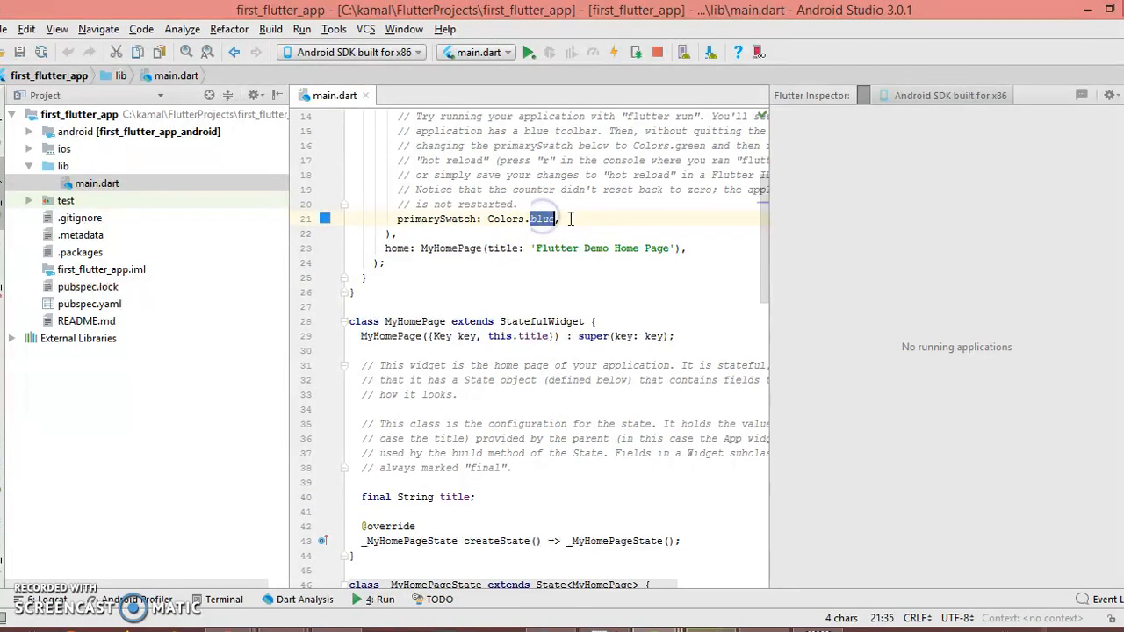
{"action": "type", "text": "lin"}
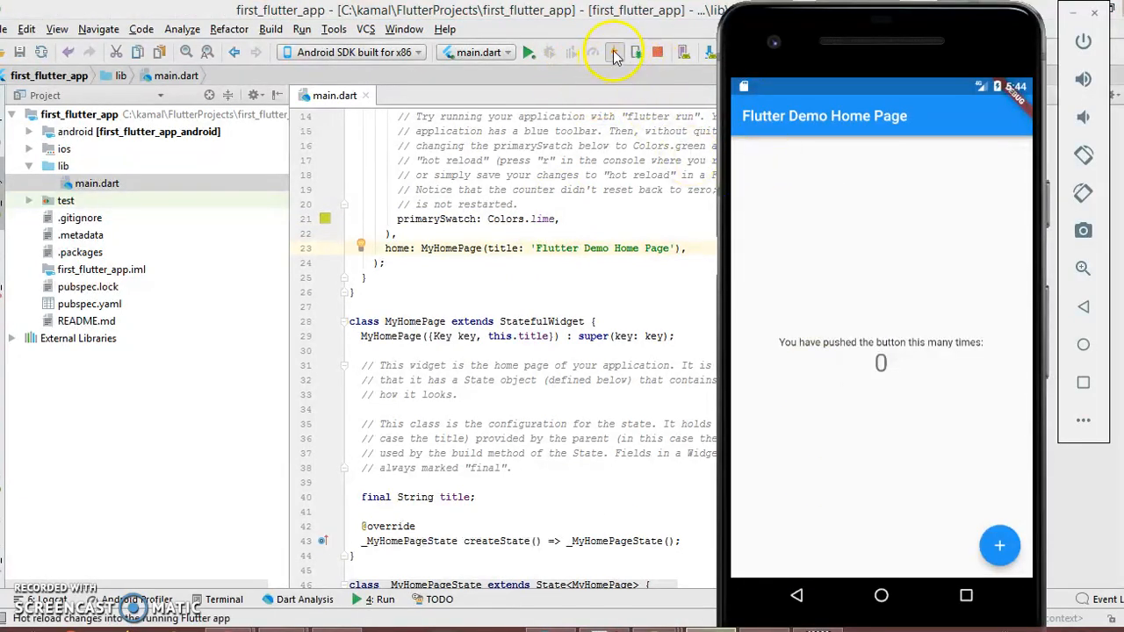
{"action": "mouse_move", "coordinate": [613, 53]}
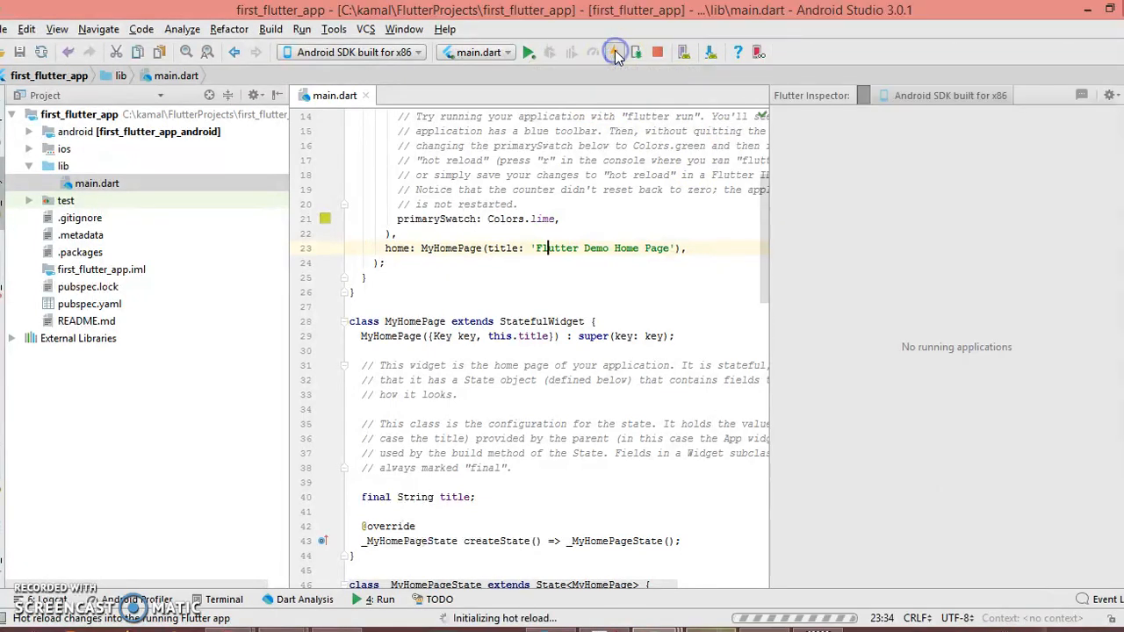
{"action": "left_click", "coordinate": [616, 51]}
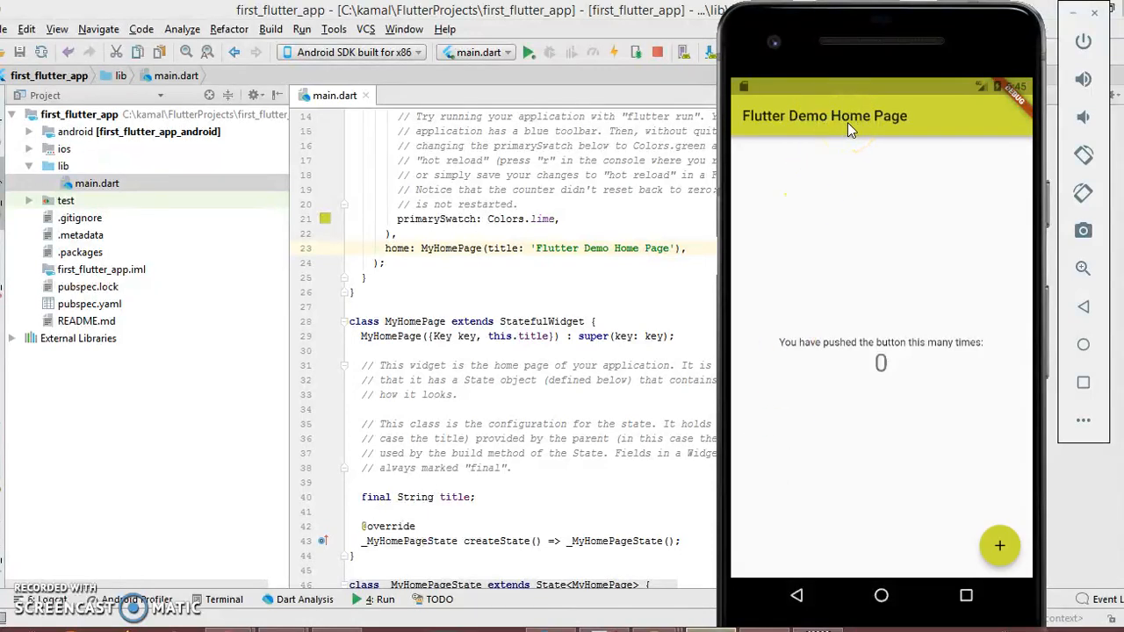
{"action": "mouse_move", "coordinate": [837, 148]}
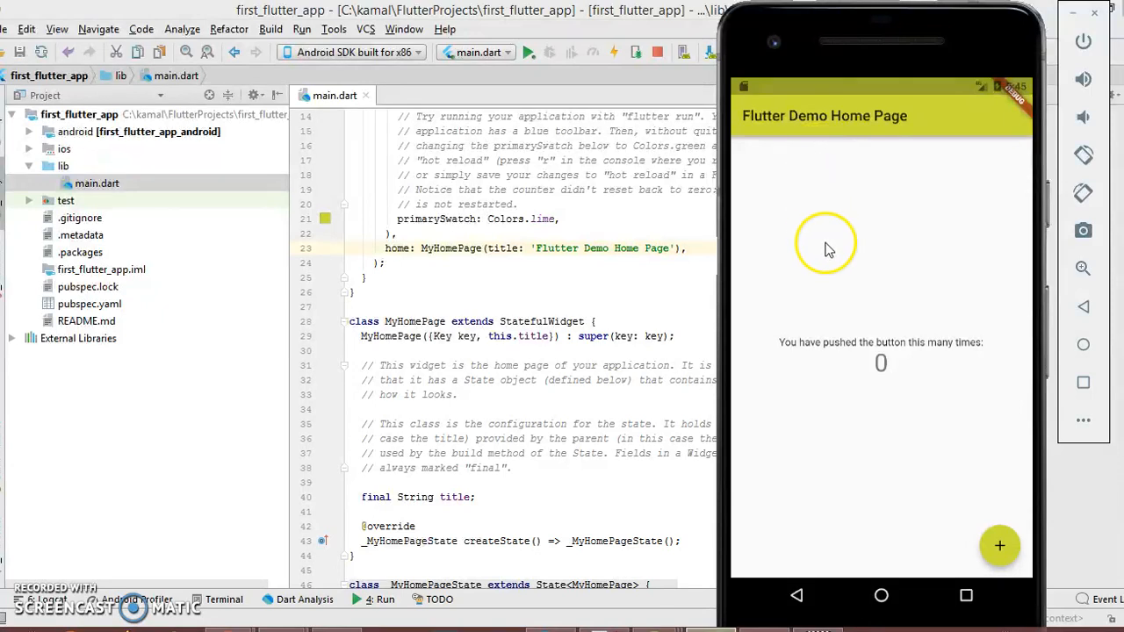
{"action": "mouse_move", "coordinate": [659, 294]}
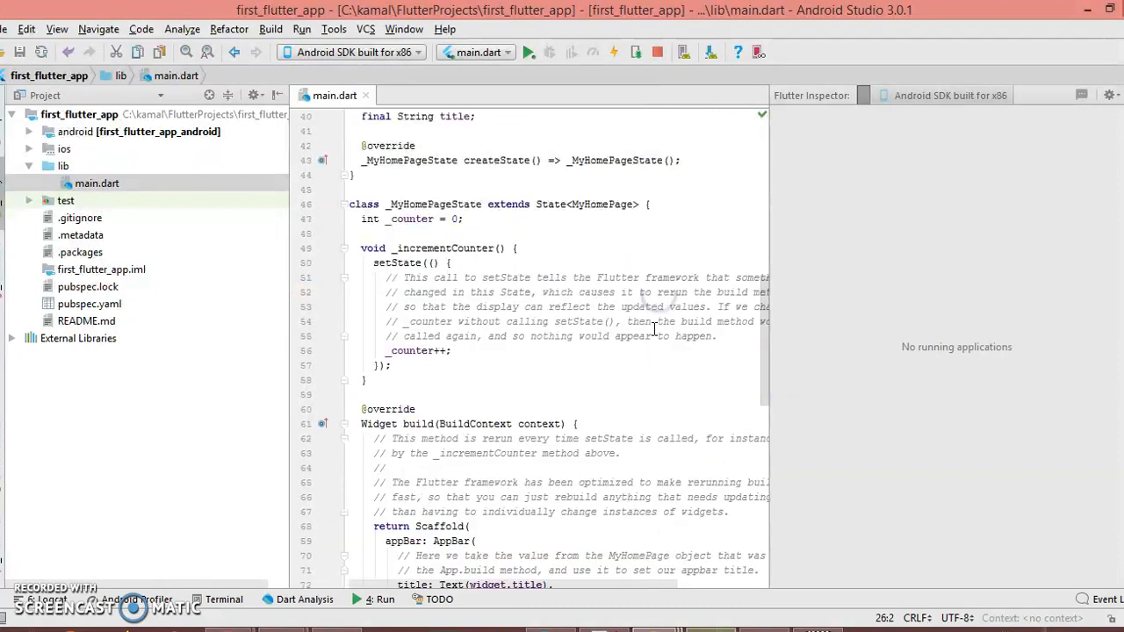
Replace 'pushed' with 'clicked' in the counter label text and hot reload
{"action": "scroll", "scroll_direction": "down", "scroll_amount": 3}
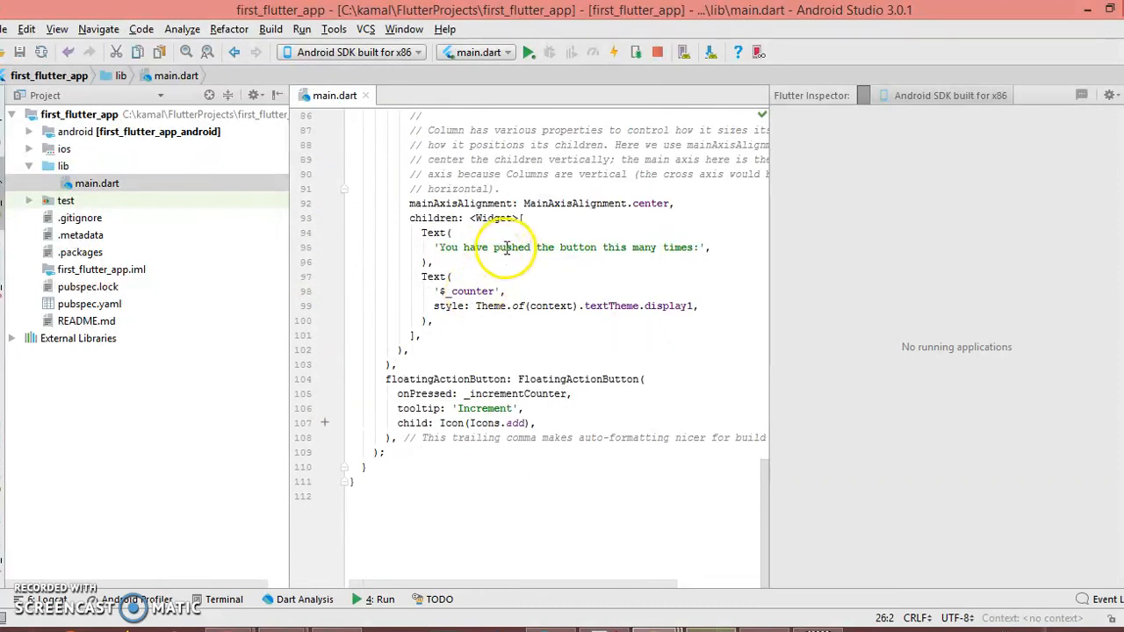
{"action": "type", "text": "clicked"}
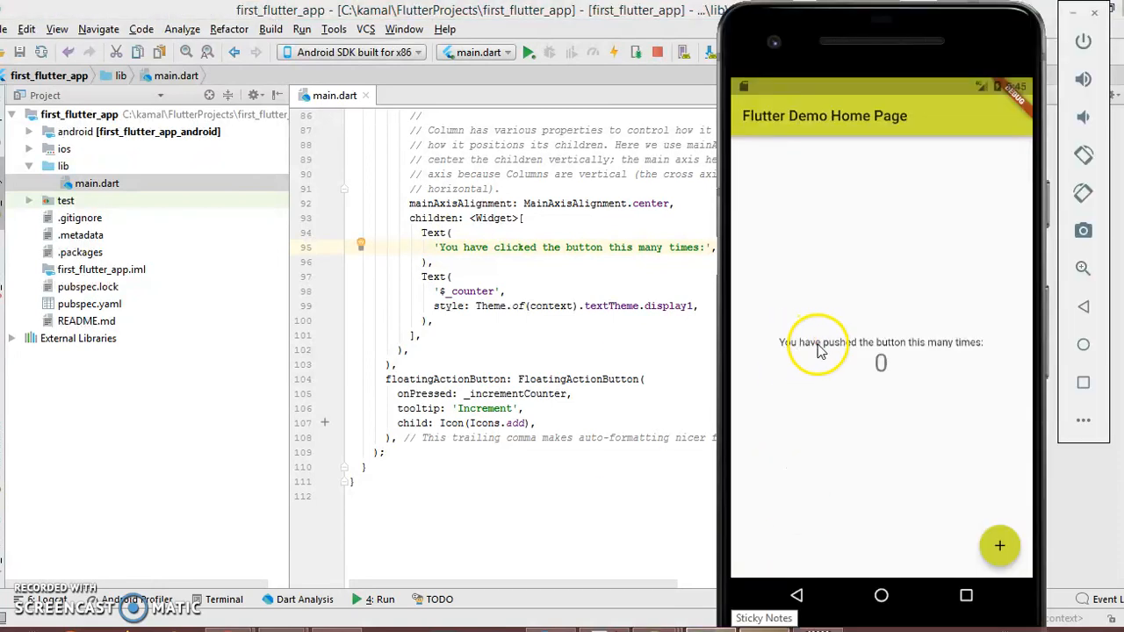
{"action": "mouse_move", "coordinate": [795, 352]}
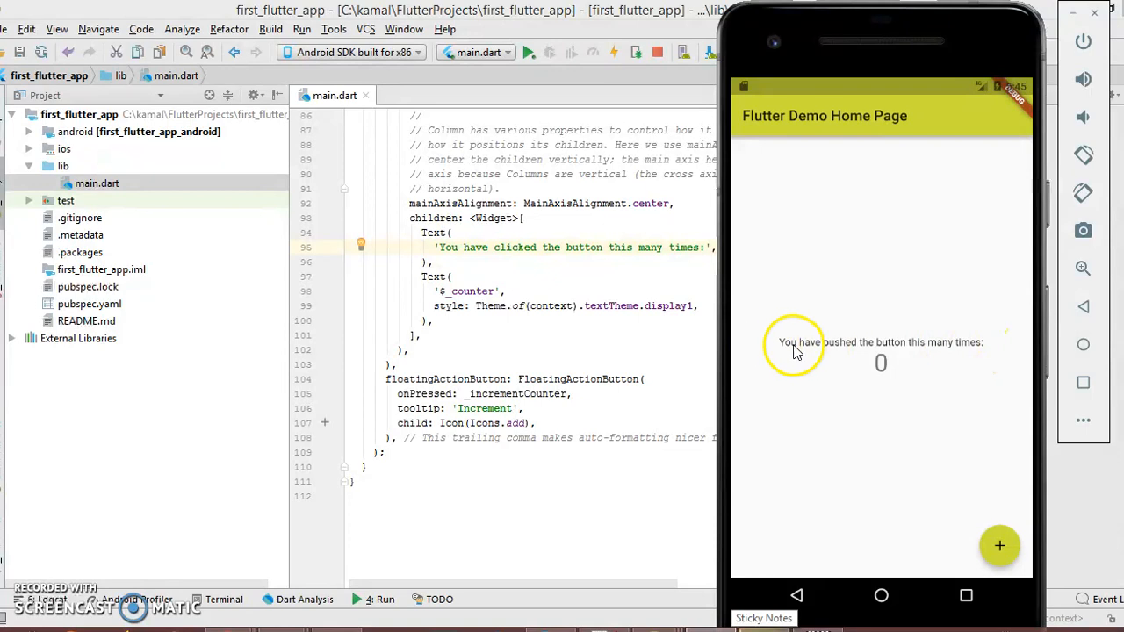
{"action": "mouse_move", "coordinate": [589, 79]}
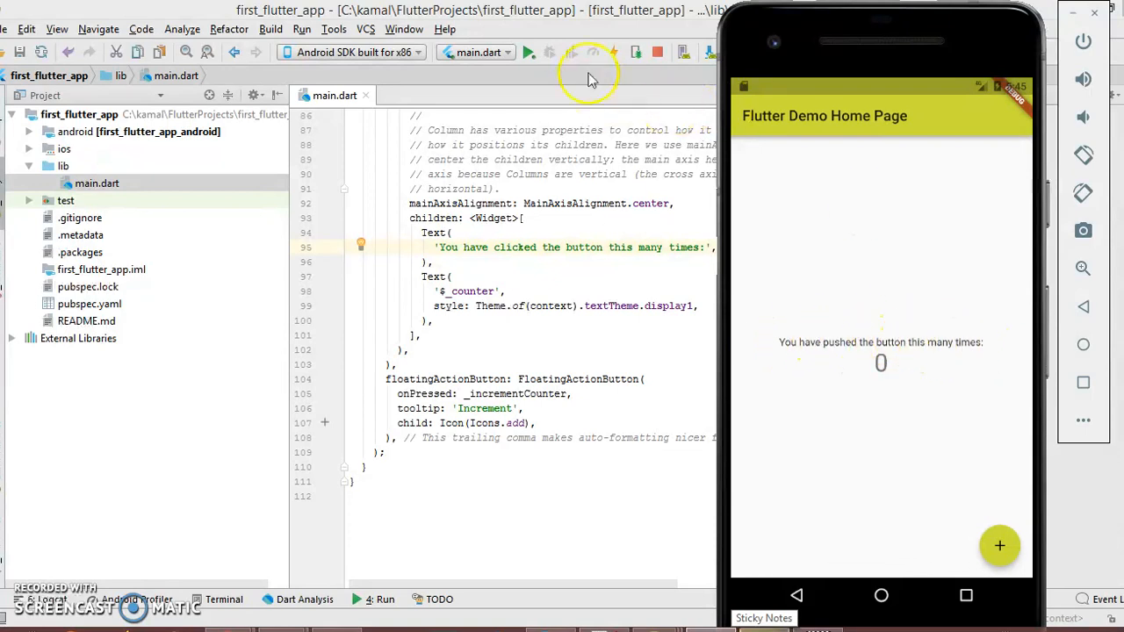
{"action": "left_click", "coordinate": [571, 52]}
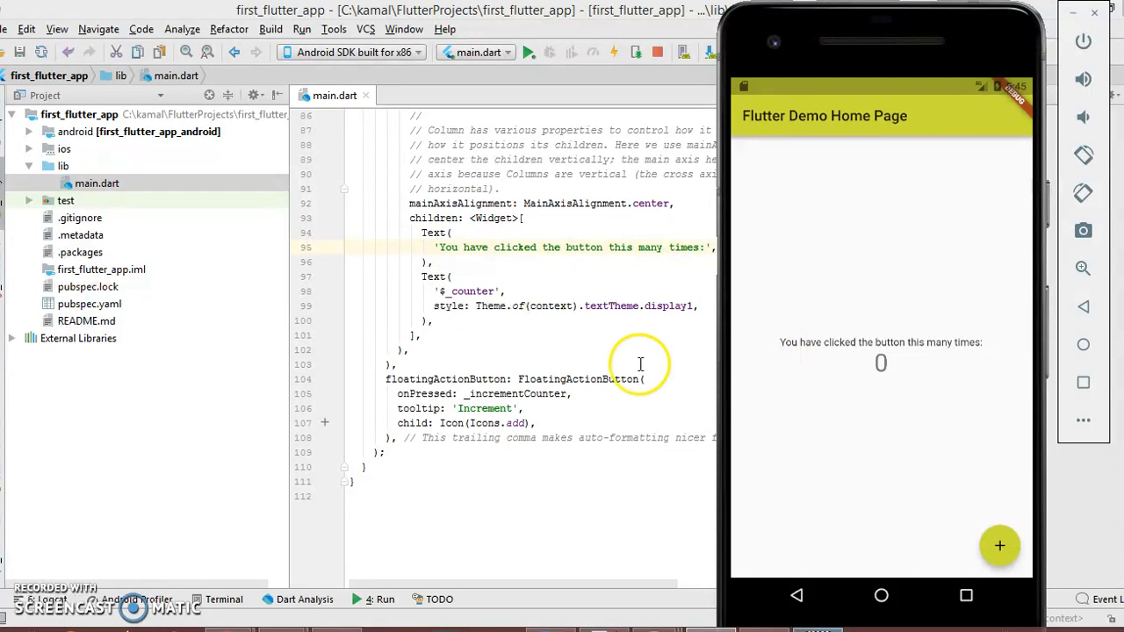
{"action": "mouse_move", "coordinate": [627, 364]}
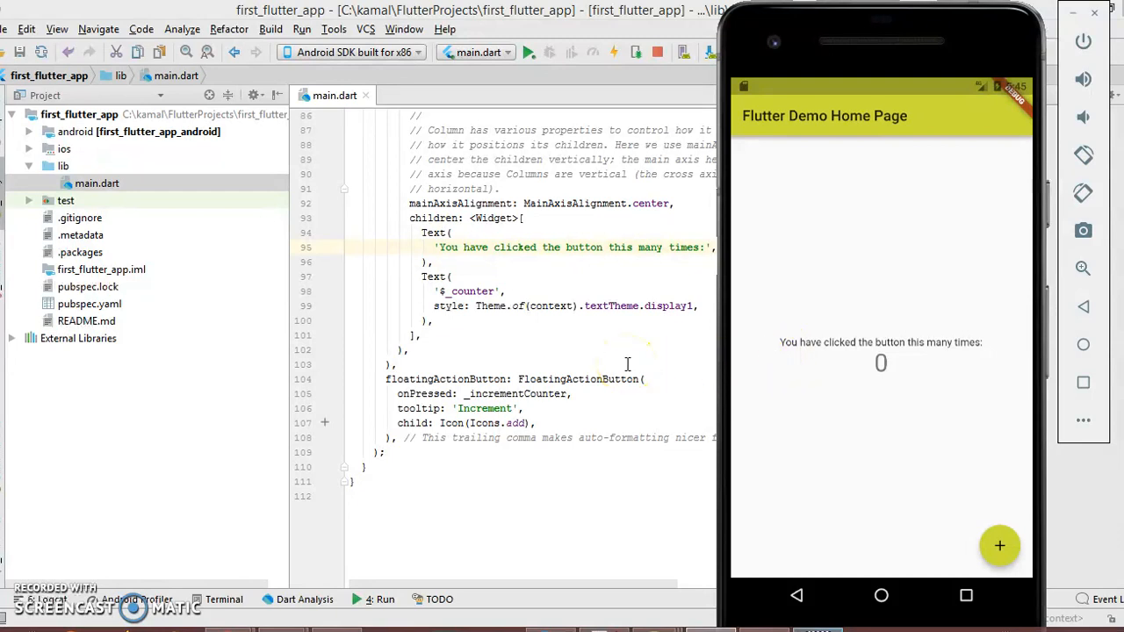
{"action": "mouse_move", "coordinate": [625, 363]}
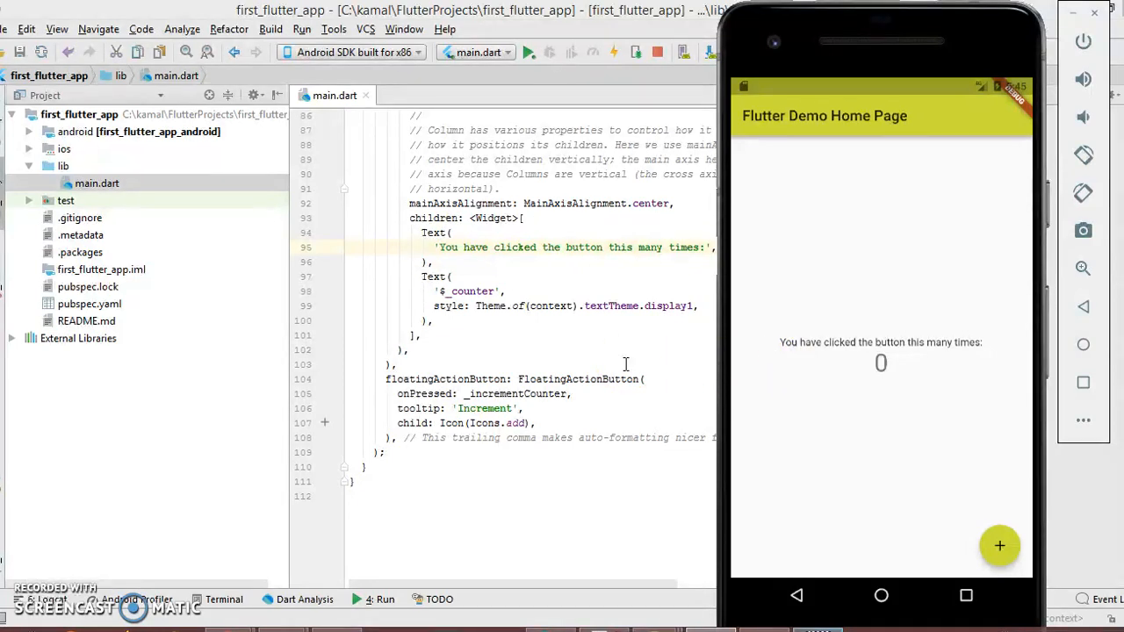